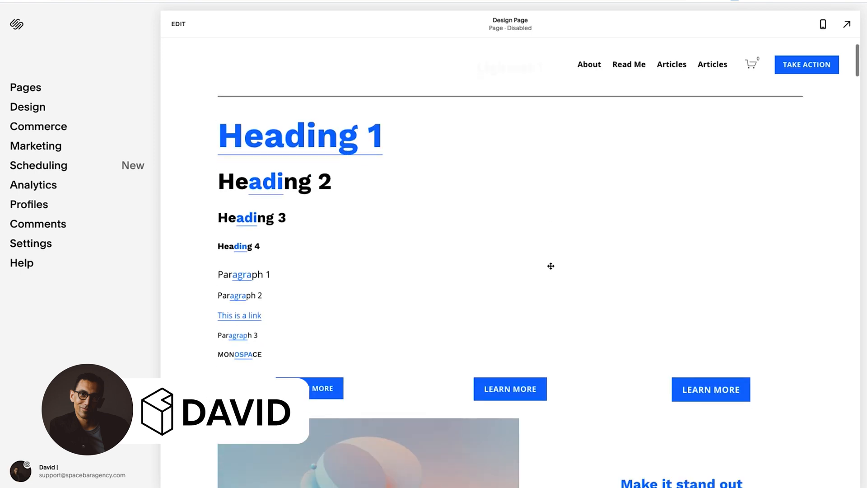
# - Open Design > Custom CSS to view the existing heading and vertical text rules
pyautogui.scroll(-3)
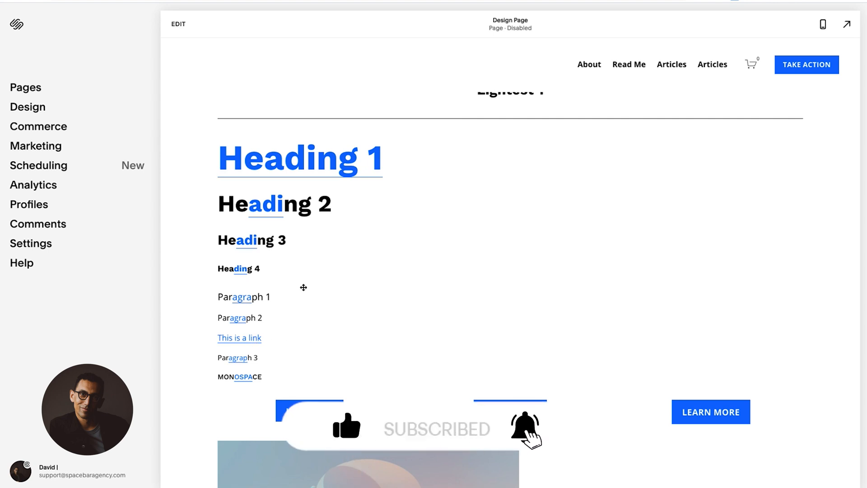
pyautogui.moveTo(363, 182)
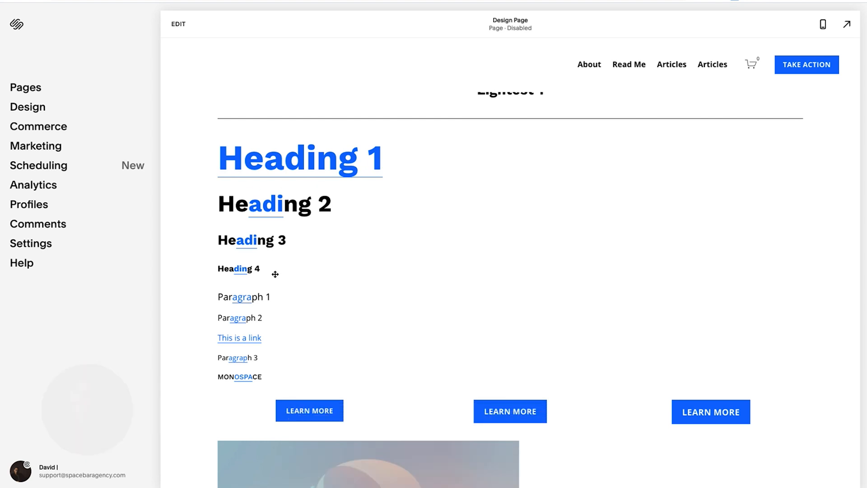
pyautogui.moveTo(275, 279)
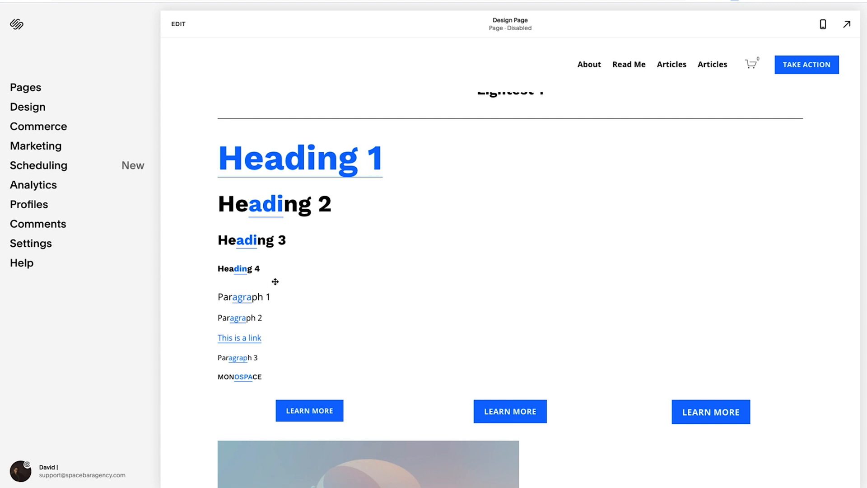
pyautogui.moveTo(302, 241)
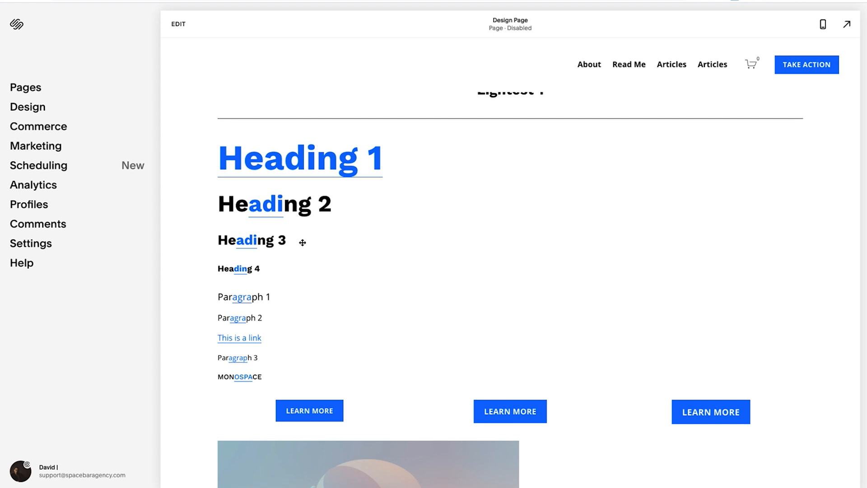
pyautogui.moveTo(261, 379)
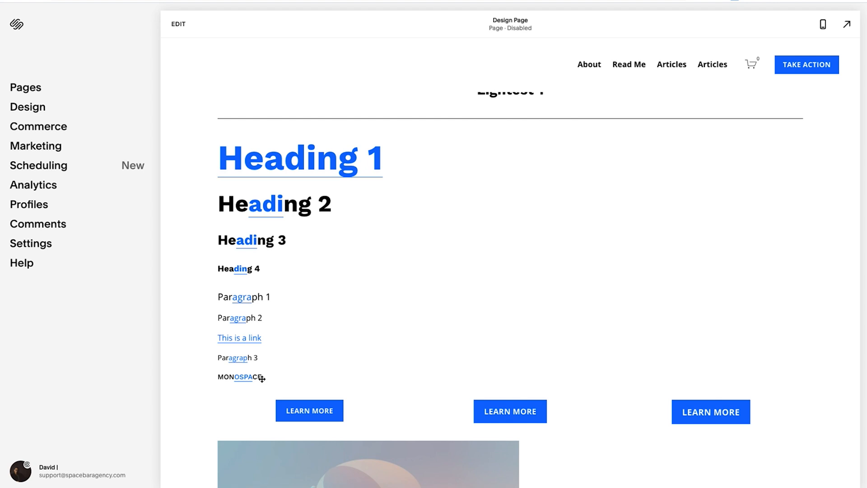
pyautogui.moveTo(229, 338)
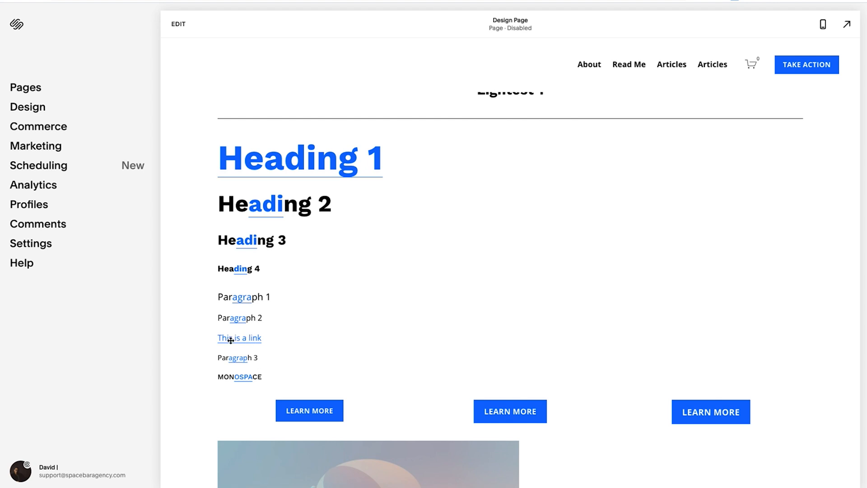
pyautogui.moveTo(270, 321)
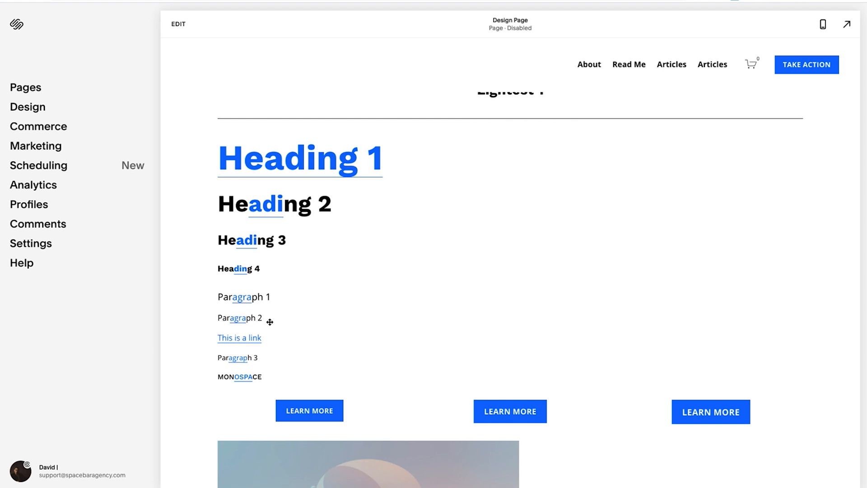
pyautogui.moveTo(277, 274)
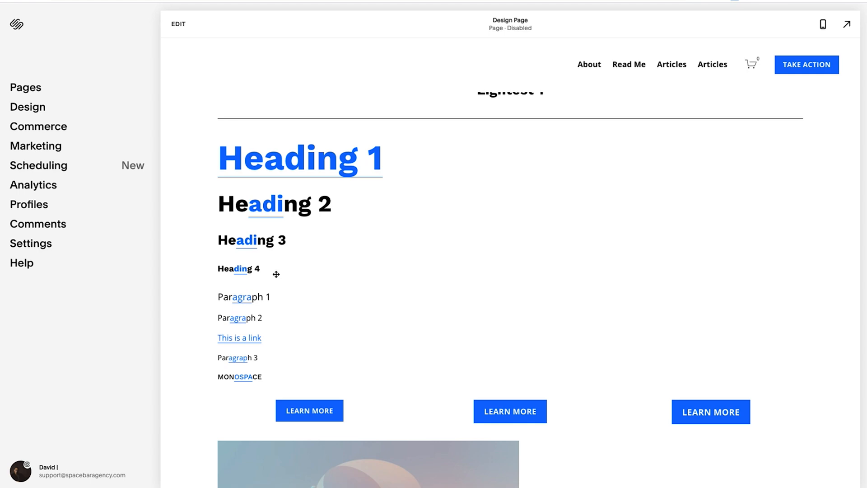
pyautogui.scroll(3)
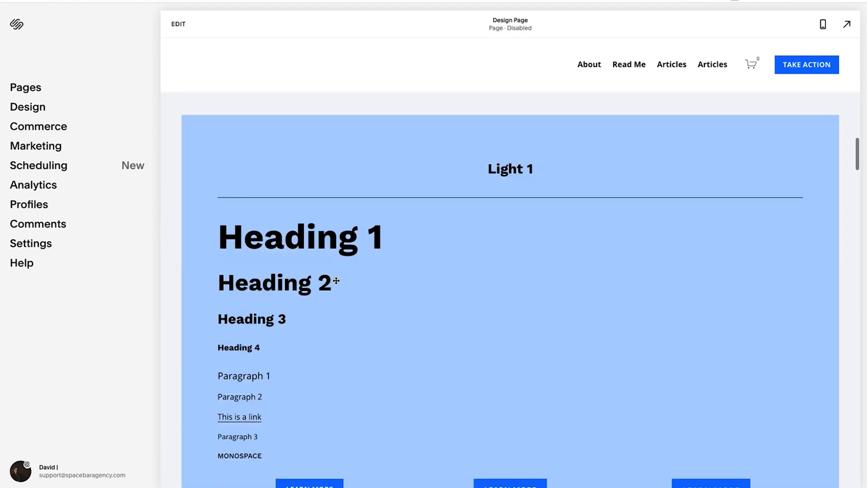
pyautogui.scroll(-3)
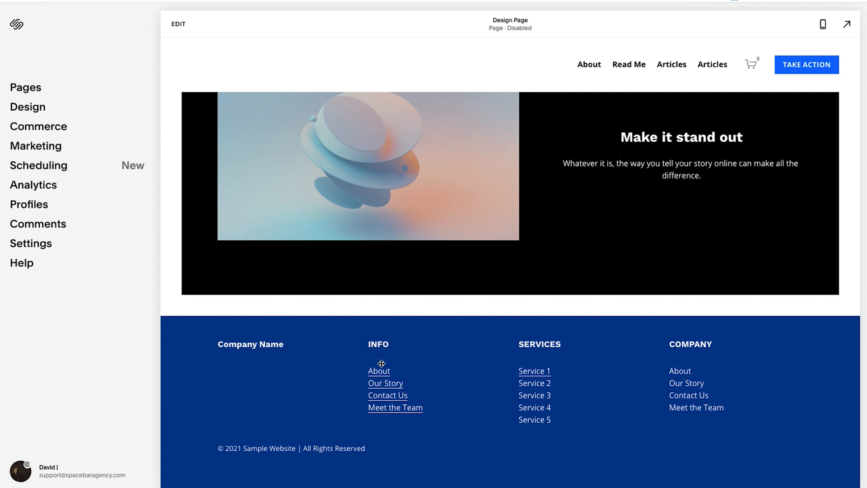
pyautogui.moveTo(393, 407)
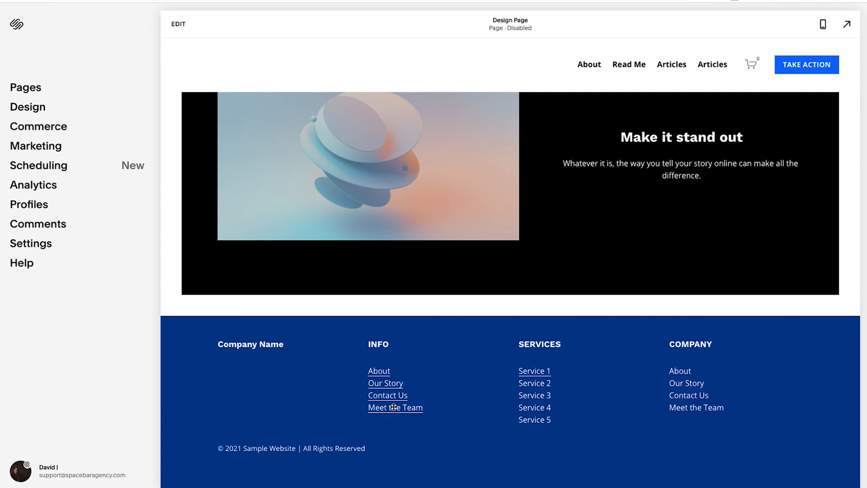
pyautogui.moveTo(670, 398)
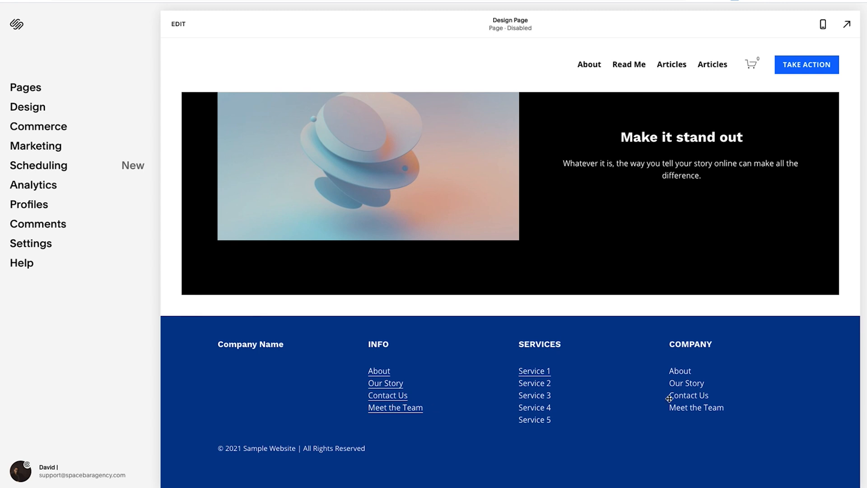
pyautogui.moveTo(529, 394)
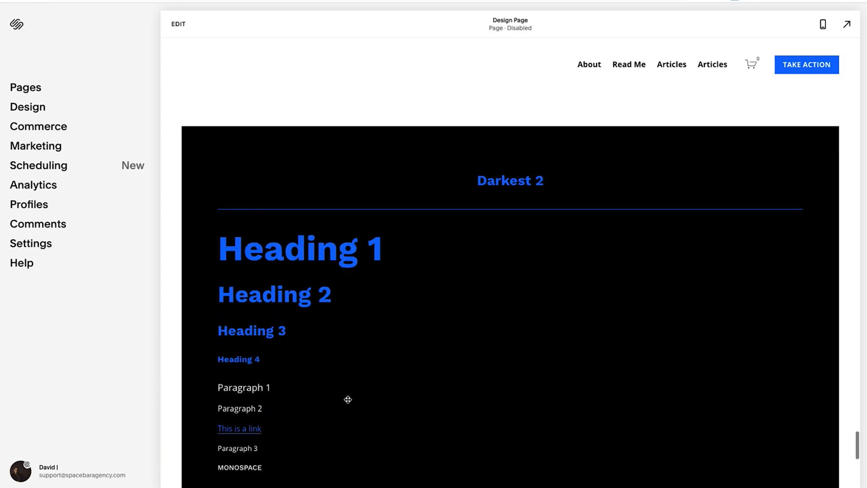
pyautogui.scroll(-3)
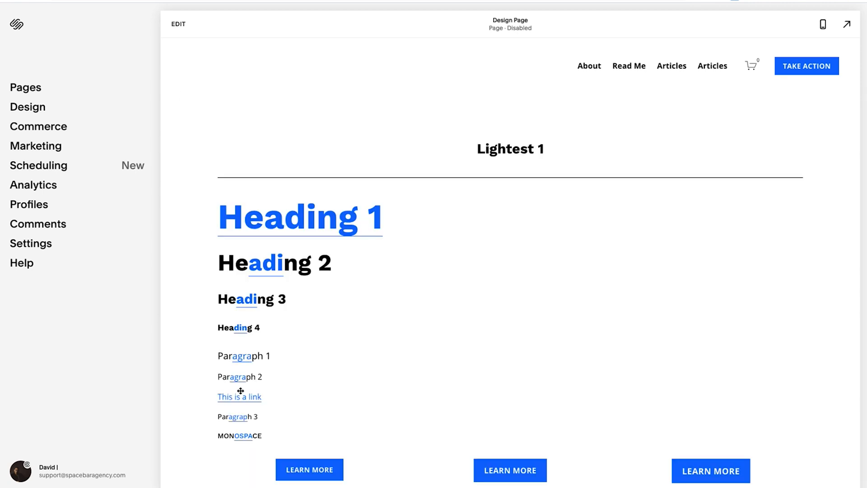
pyautogui.moveTo(246, 241)
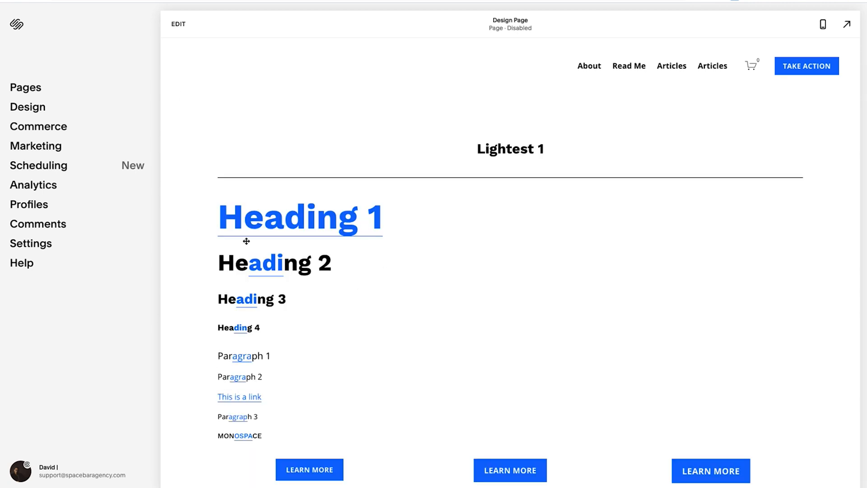
pyautogui.moveTo(27, 107)
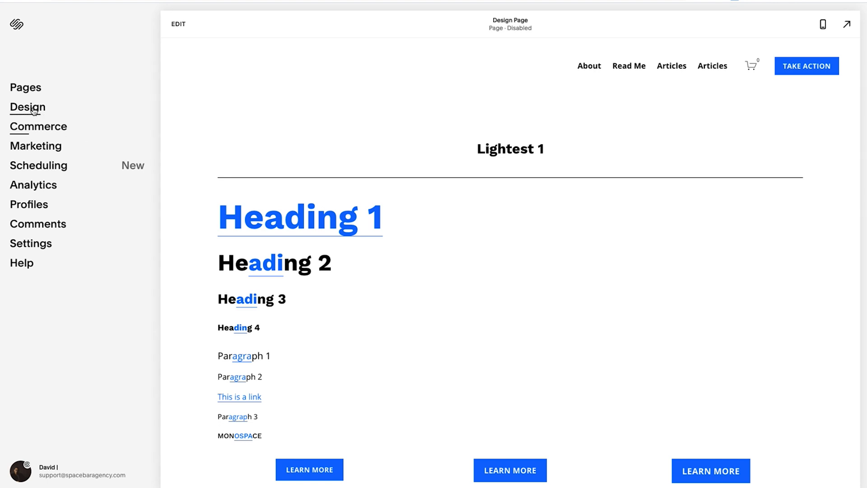
pyautogui.click(27, 106)
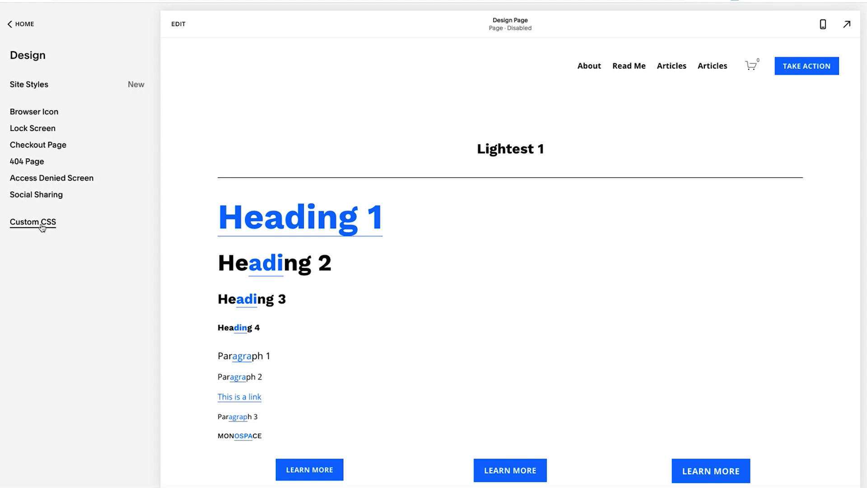
pyautogui.click(32, 222)
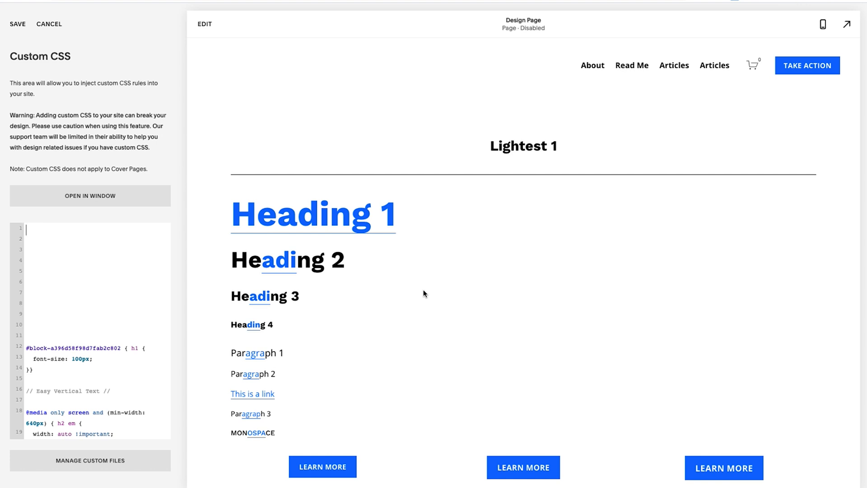
pyautogui.moveTo(323, 270)
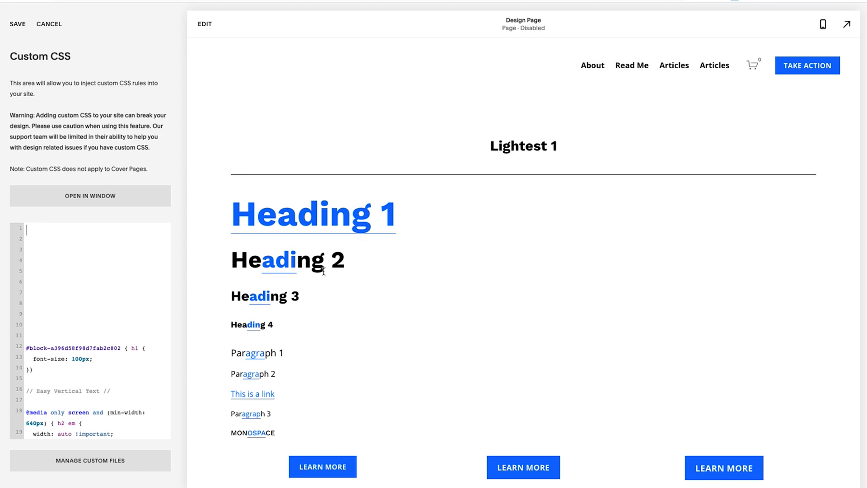
pyautogui.moveTo(348, 267)
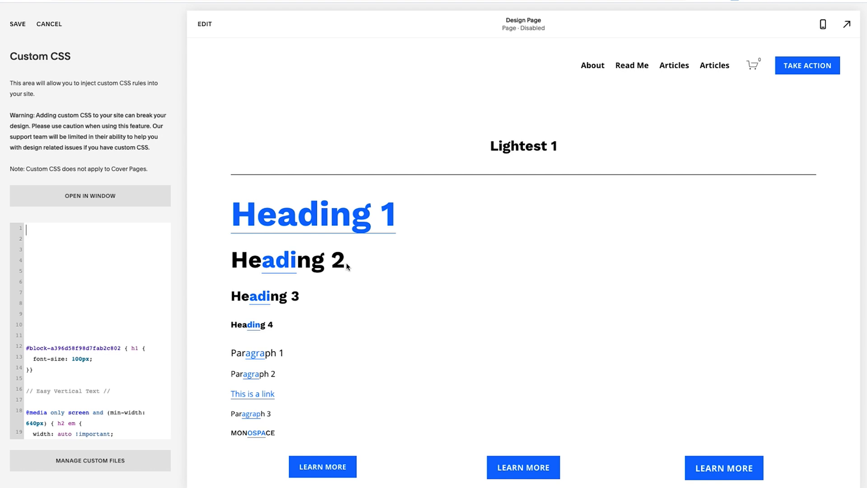
pyautogui.moveTo(379, 271)
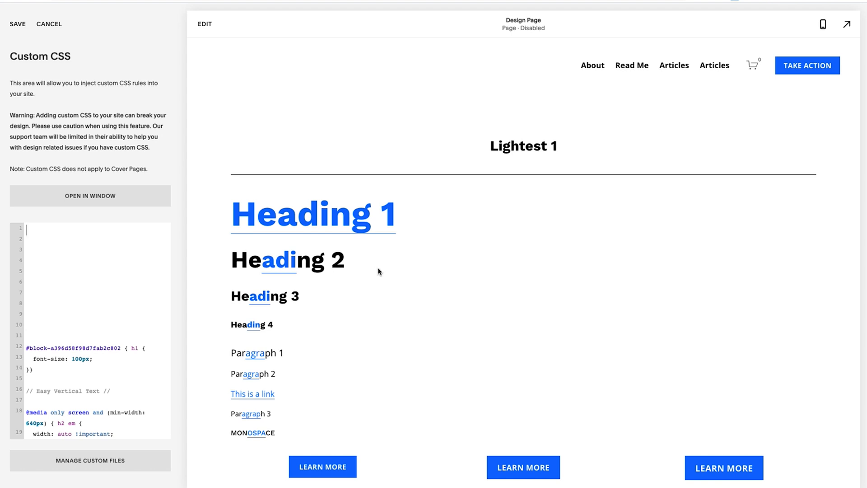
# - Open the sample heading text block, check the Heading 2 style, and return to Custom CSS
pyautogui.click(49, 24)
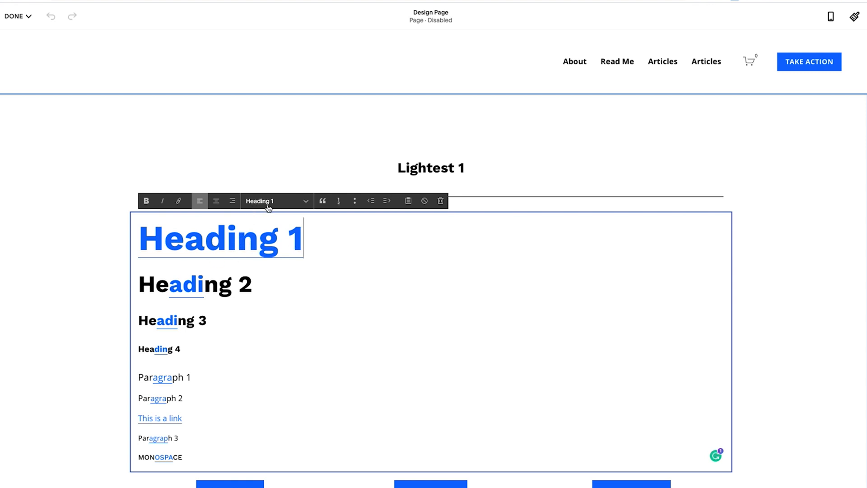
pyautogui.moveTo(275, 201)
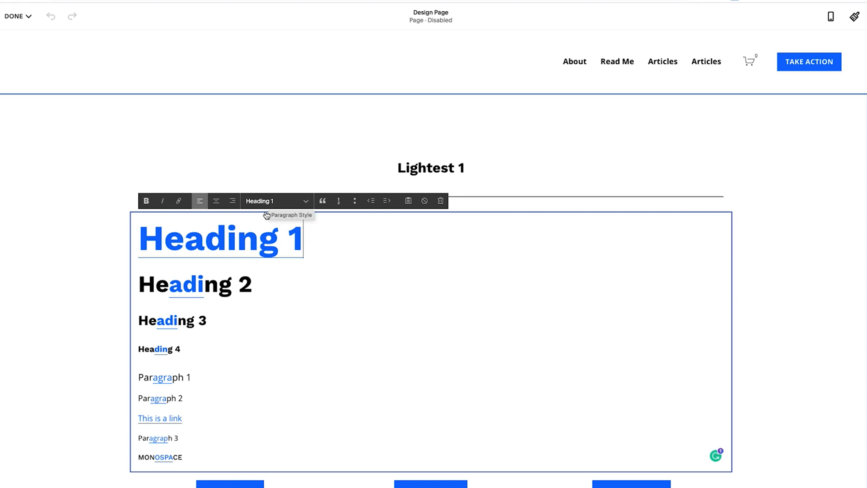
pyautogui.moveTo(252, 249)
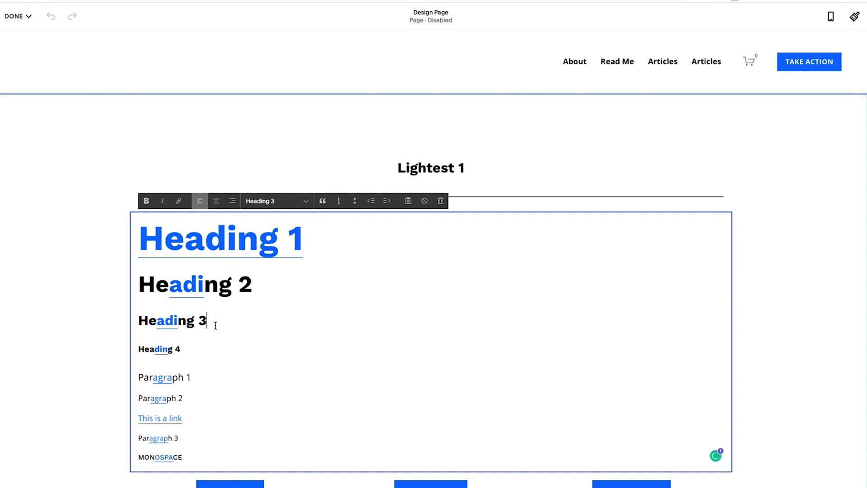
pyautogui.click(174, 348)
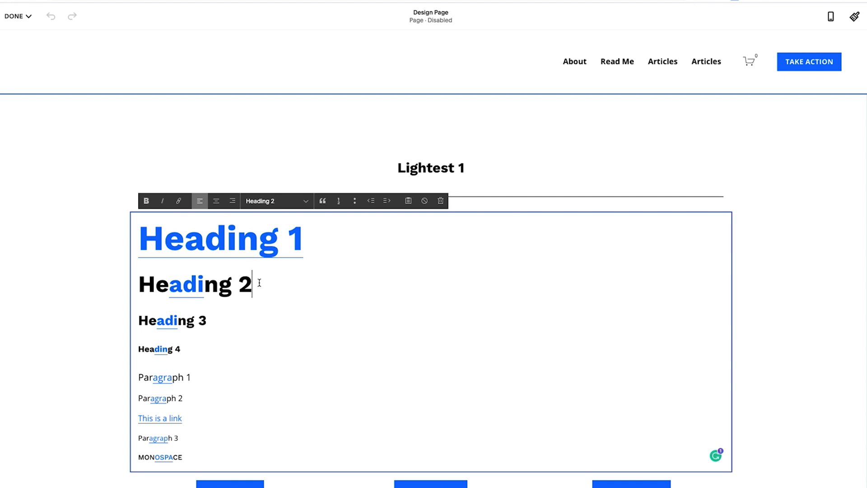
pyautogui.click(231, 244)
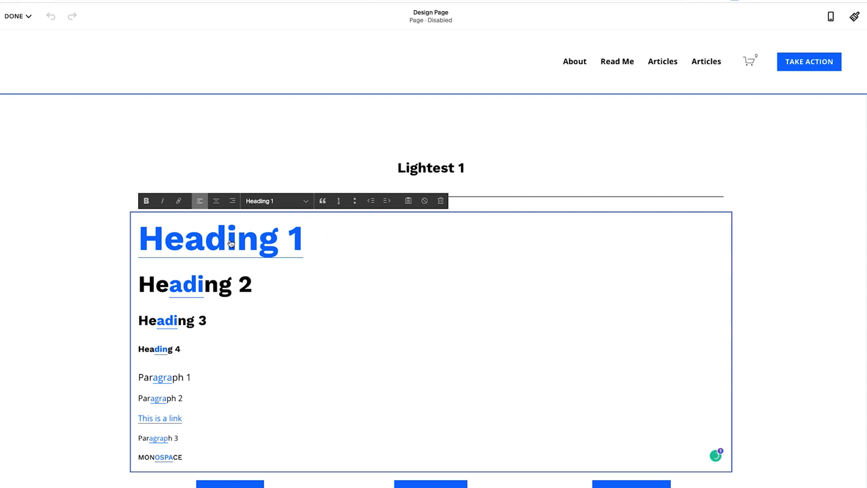
pyautogui.moveTo(49, 77)
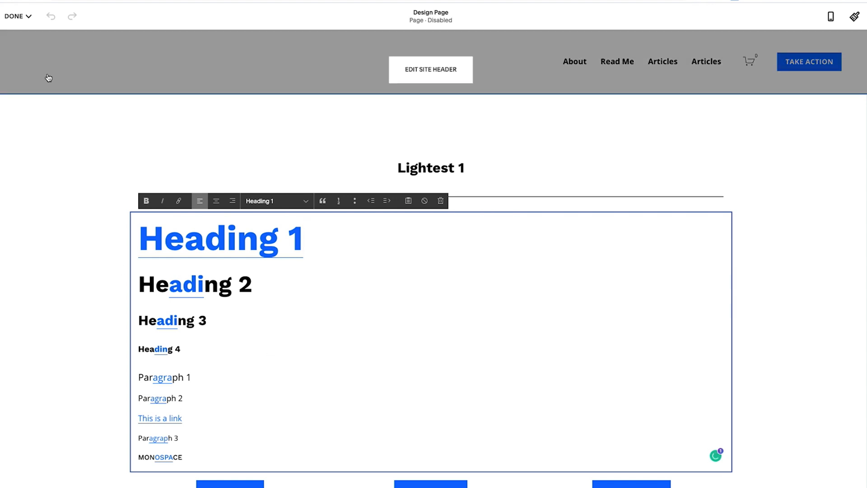
pyautogui.click(13, 17)
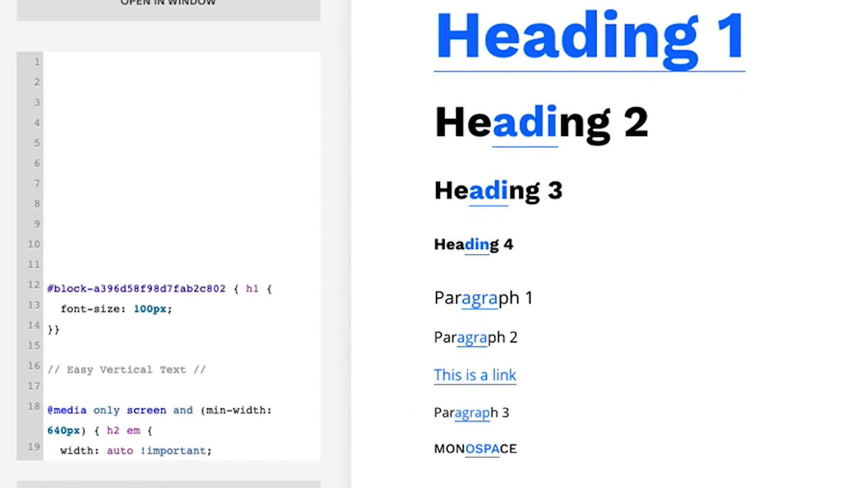
# - Start an 'h1 a {' rule at the top with a partial text-decoration declaration
pyautogui.write('h1')
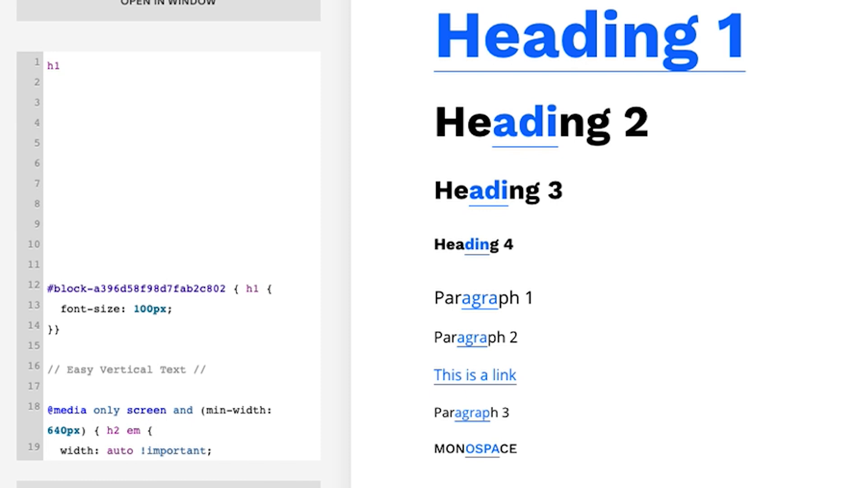
pyautogui.moveTo(5, 144)
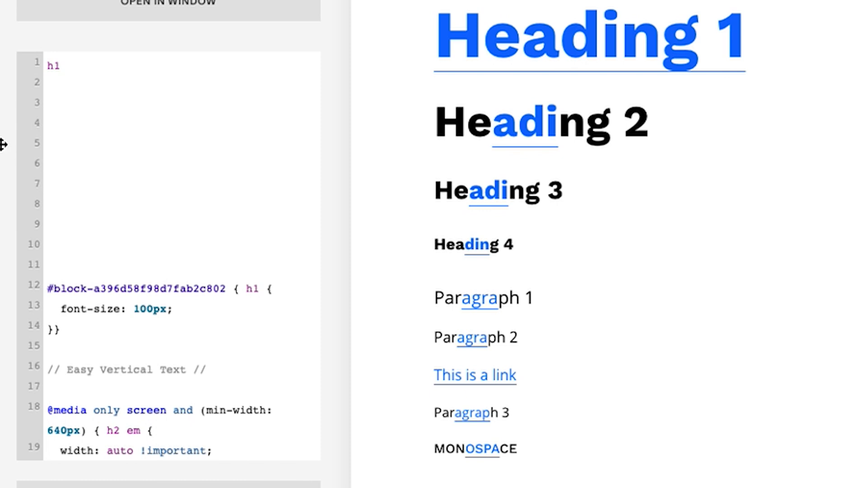
pyautogui.write('a {')
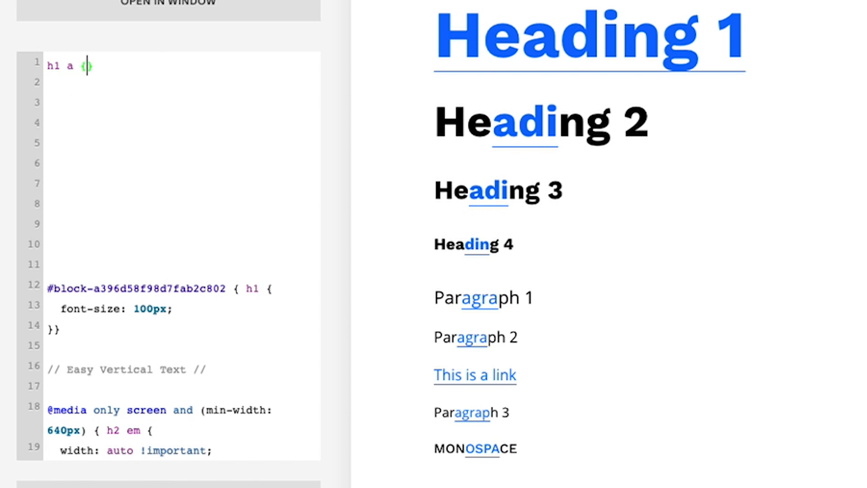
pyautogui.press('Enter')
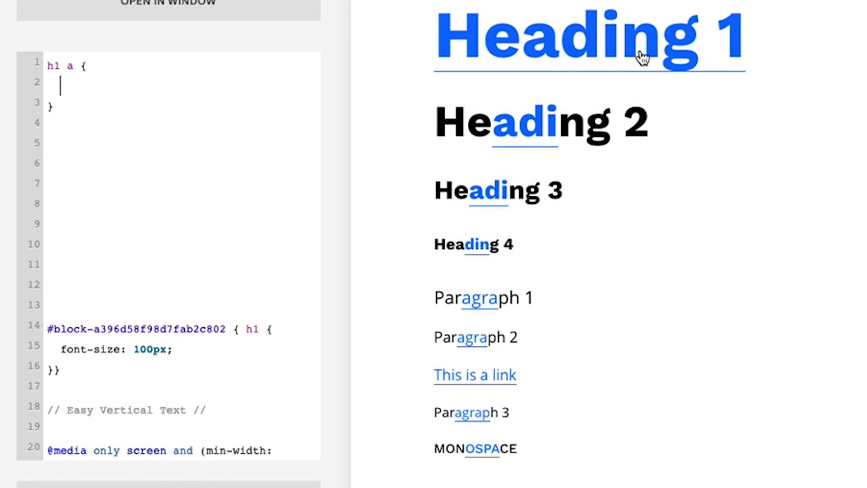
pyautogui.write('text-decoration:')
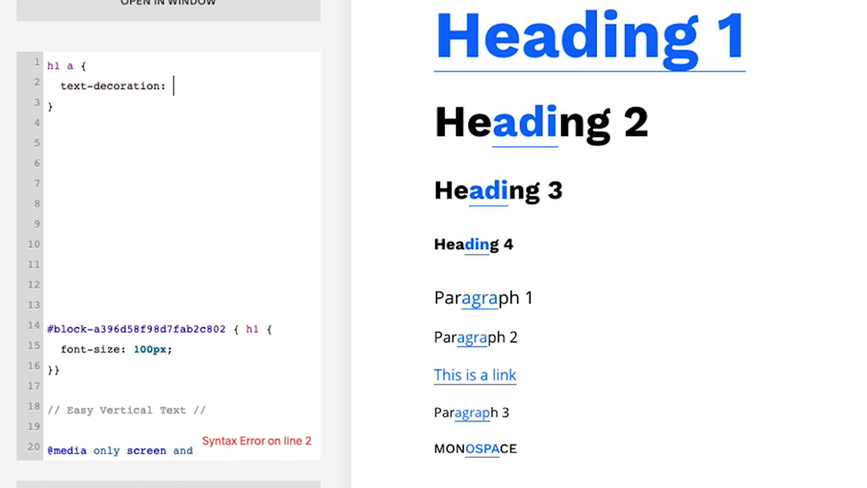
# - Finish the h1 a rule as 'text-decoration: none !important;' and refresh the preview
pyautogui.write('none;')
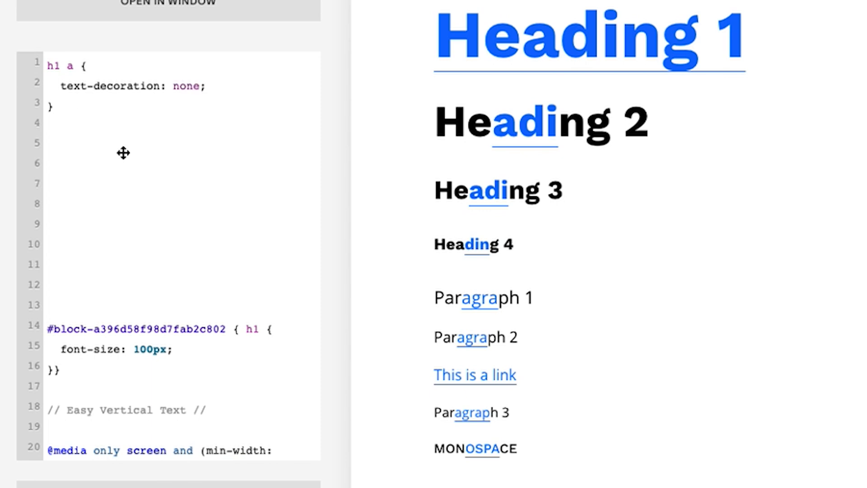
pyautogui.moveTo(266, 95)
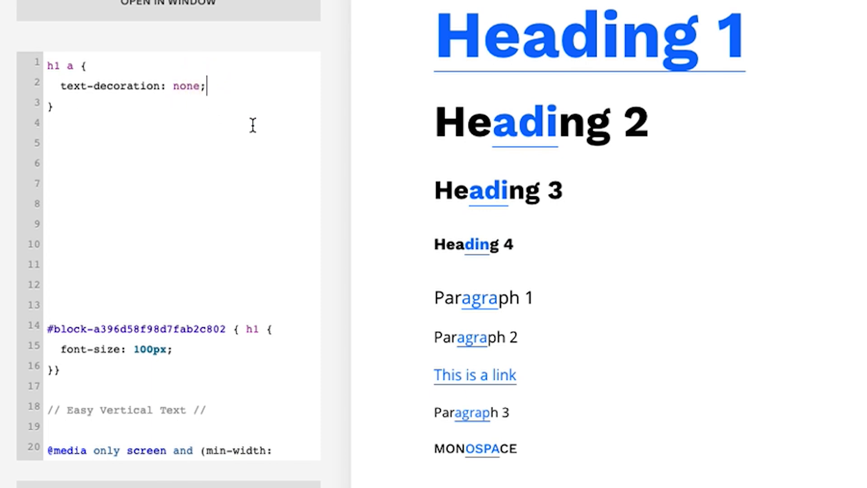
pyautogui.write('!impor')
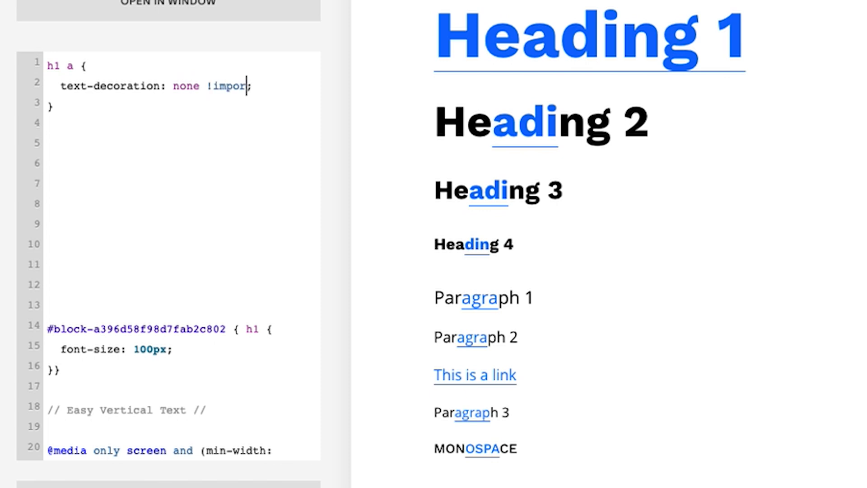
pyautogui.write('tant')
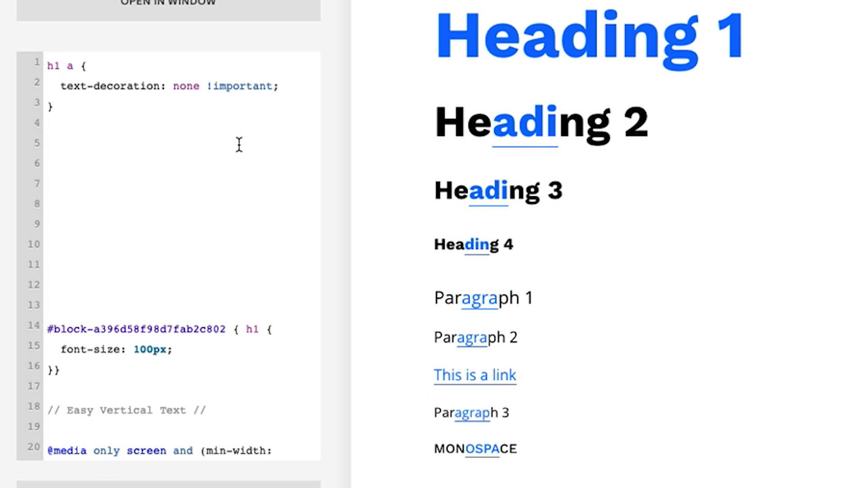
pyautogui.click(272, 85)
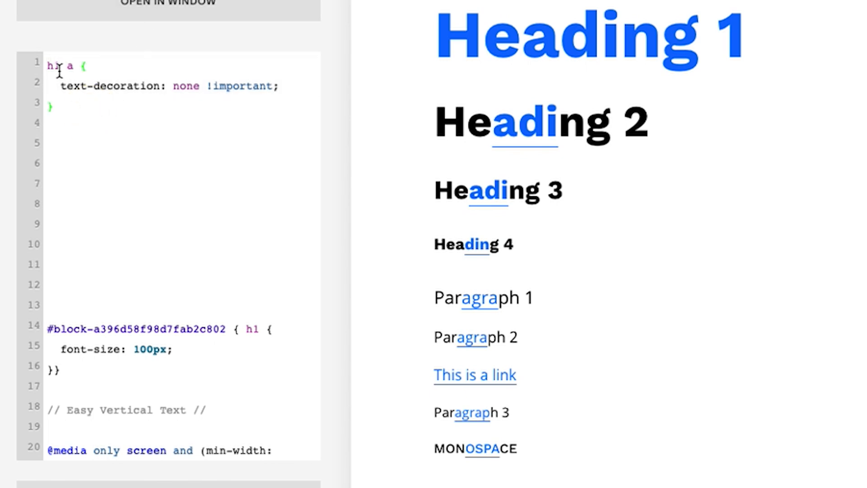
# - Extend the rule's selector to 'h1 a, h2 a, h3 a, h4 a'
pyautogui.press('Backspace')
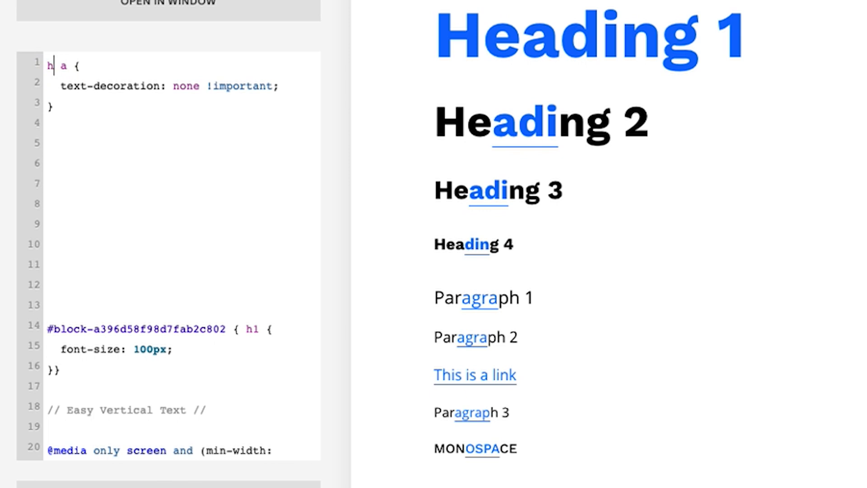
pyautogui.write('2')
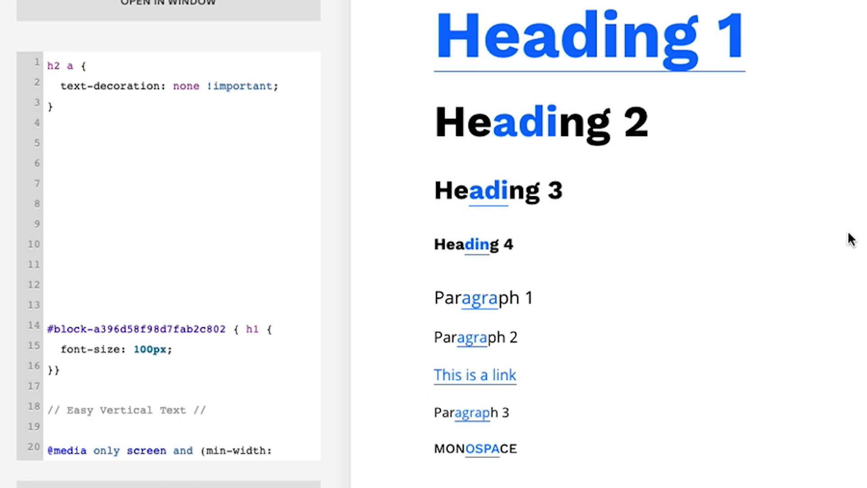
pyautogui.moveTo(497, 199)
pyautogui.write('1')
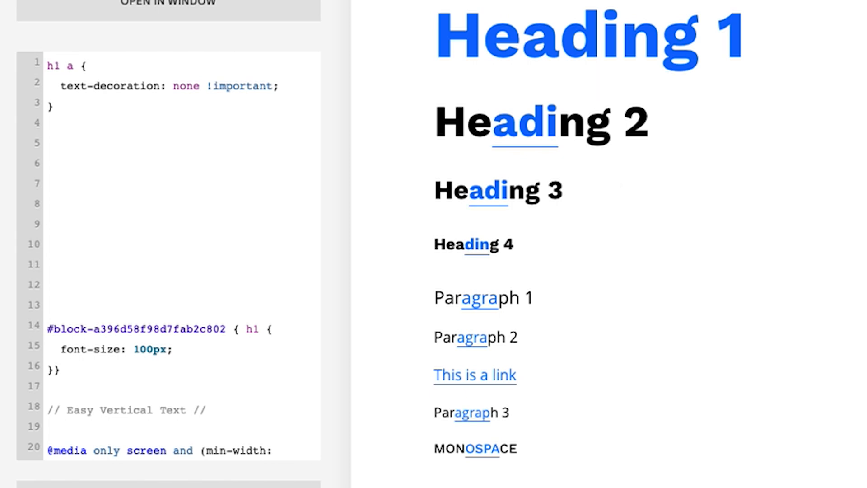
pyautogui.click(76, 65)
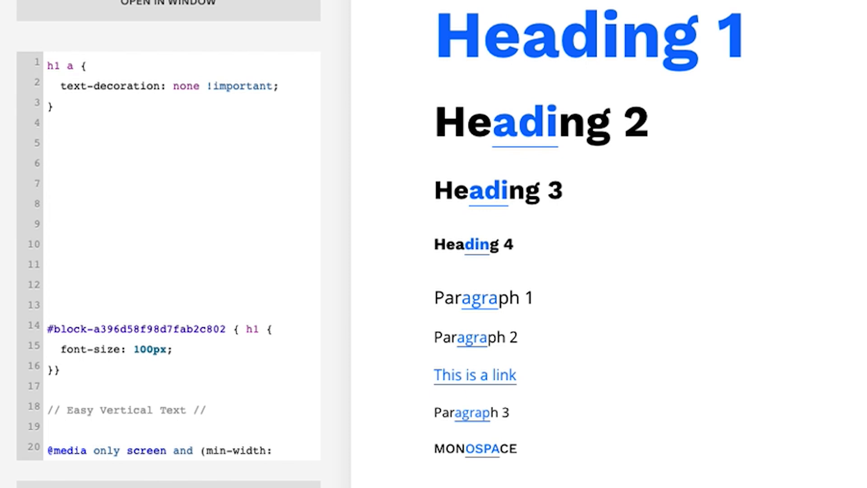
pyautogui.write(', h2')
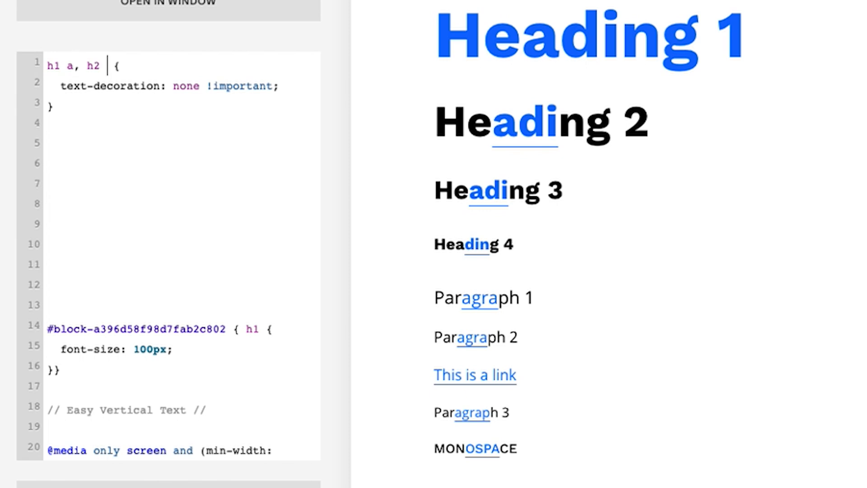
pyautogui.write('a, h3, a, h4')
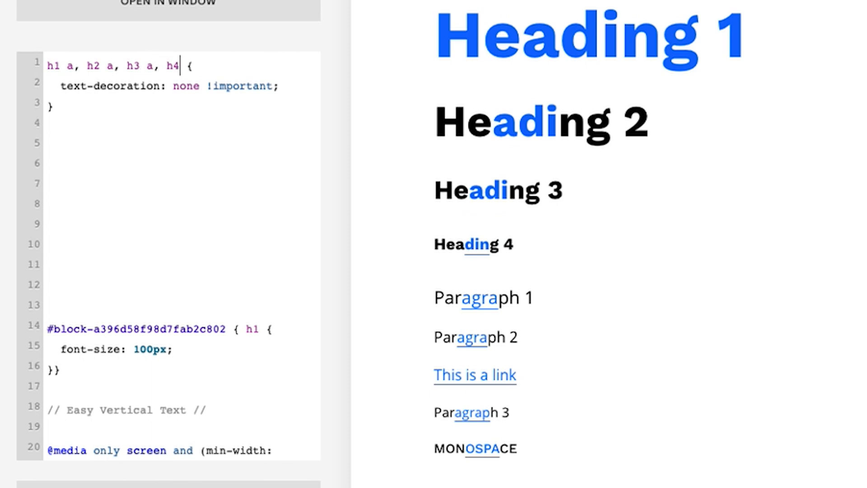
pyautogui.write('a')
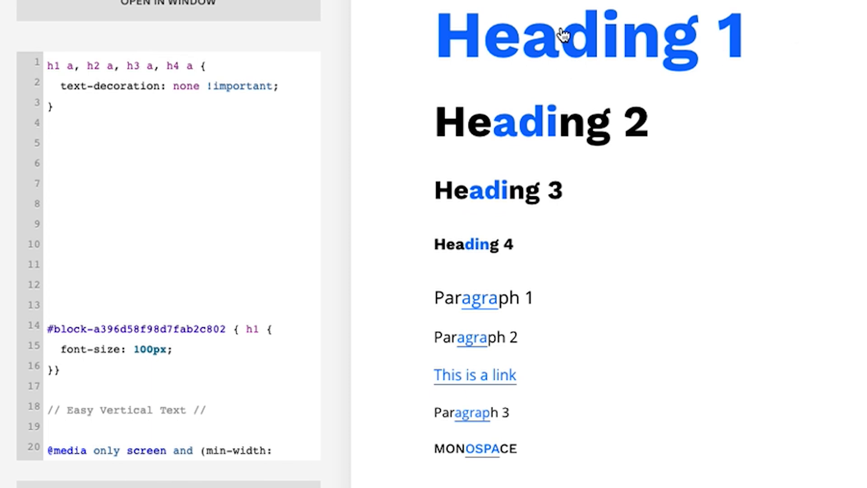
pyautogui.moveTo(508, 268)
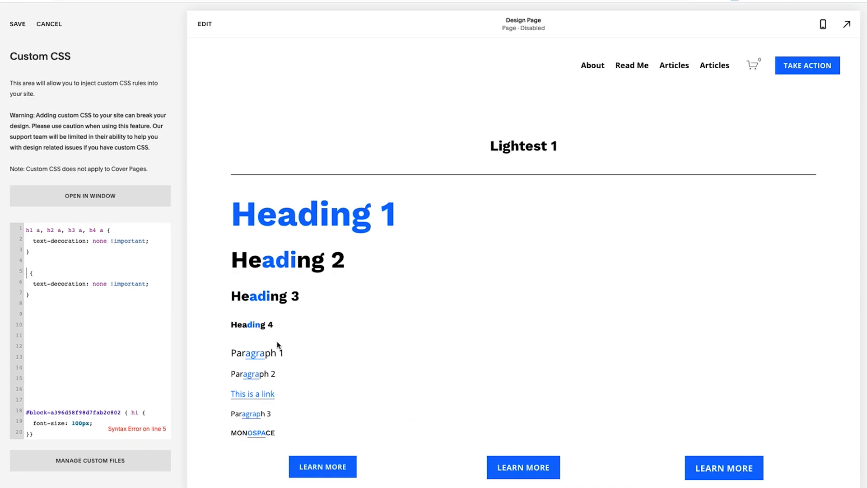
# - Inspect the Paragraph 1 link's markup from its context menu
pyautogui.rightClick(279, 353)
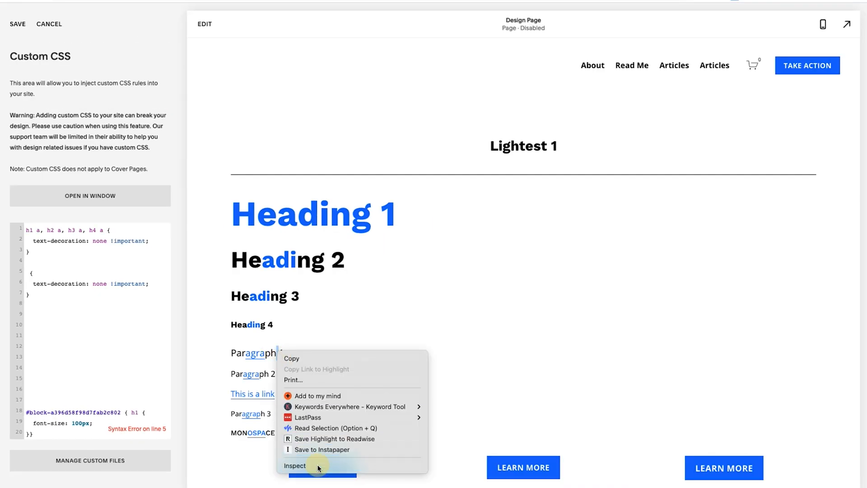
pyautogui.click(295, 465)
pyautogui.write('p a ')
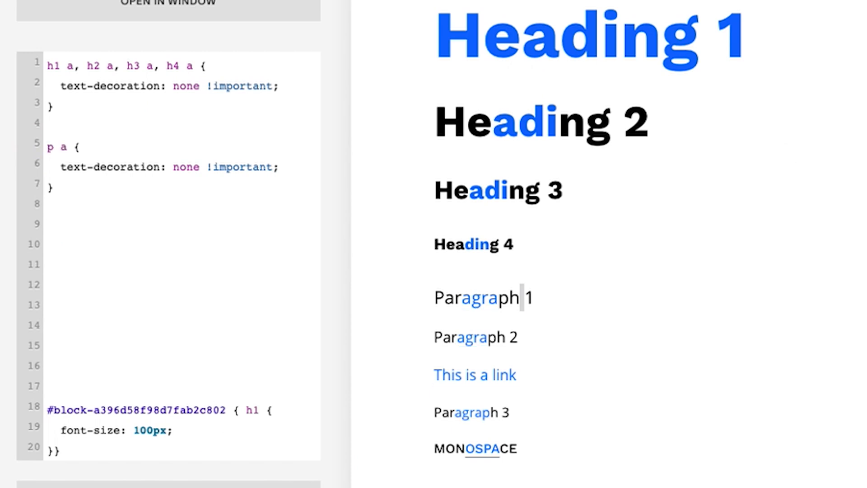
# - Scroll the preview and inspect the MONOSPACE link's markup
pyautogui.scroll(-3)
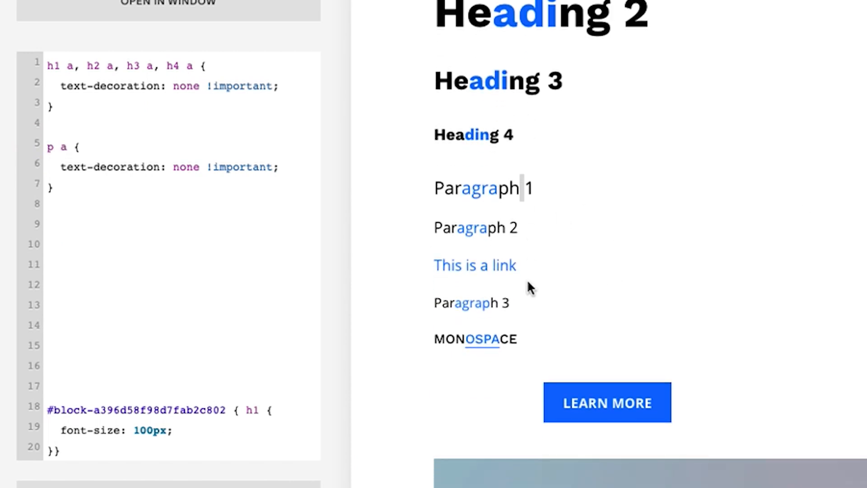
pyautogui.moveTo(492, 202)
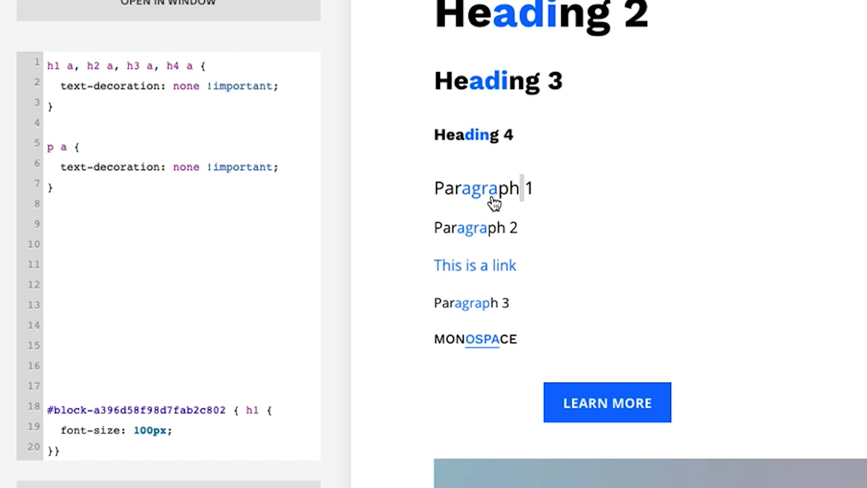
pyautogui.moveTo(71, 157)
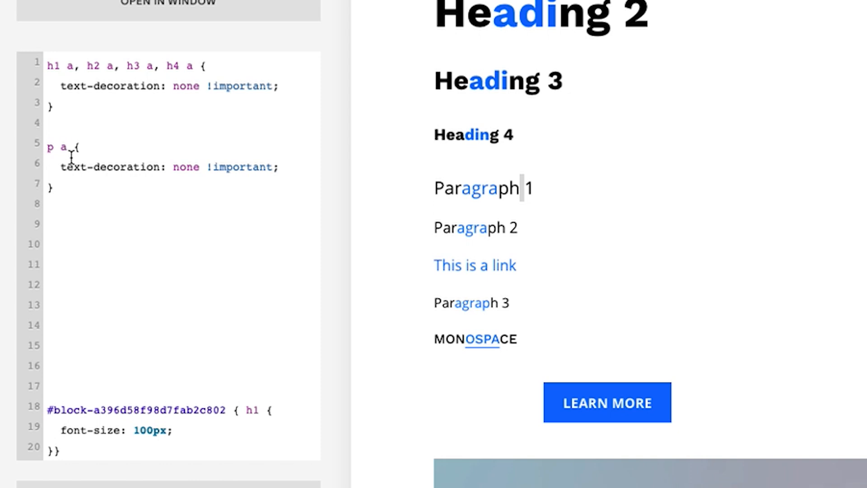
pyautogui.moveTo(542, 255)
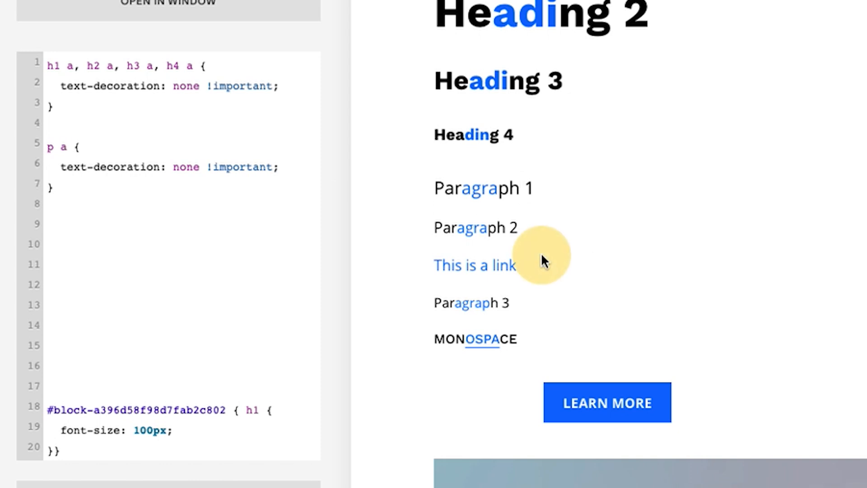
pyautogui.rightClick(474, 338)
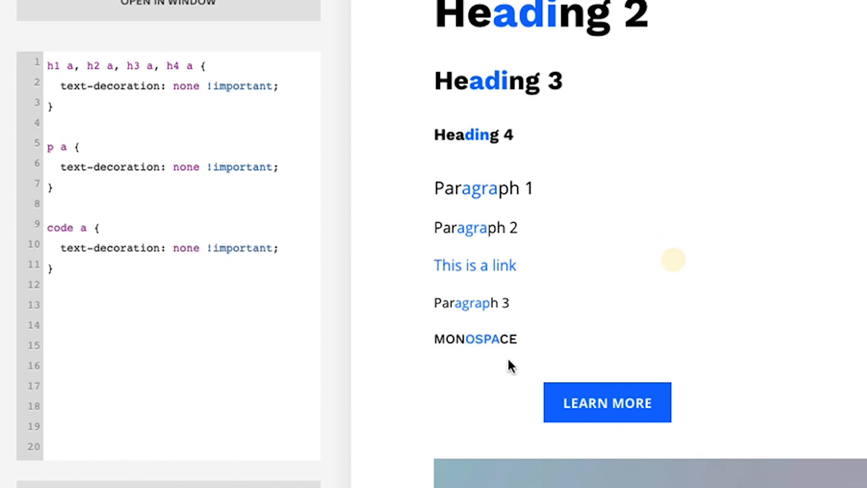
pyautogui.moveTo(500, 343)
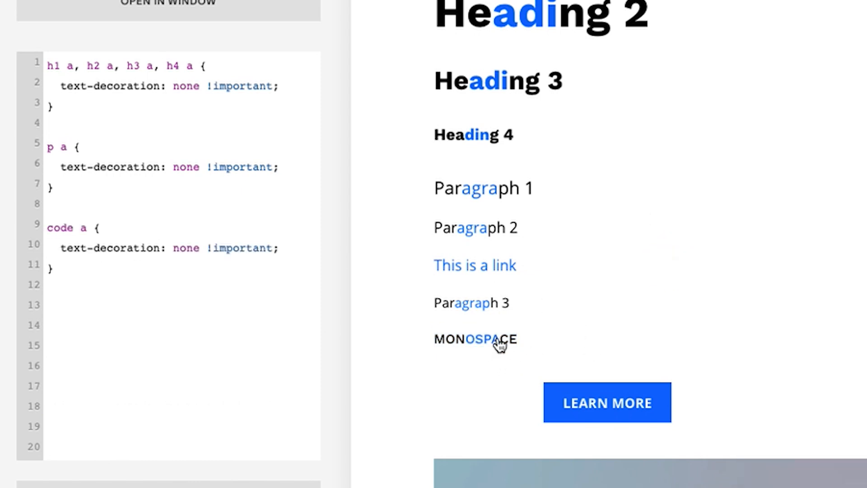
pyautogui.moveTo(526, 278)
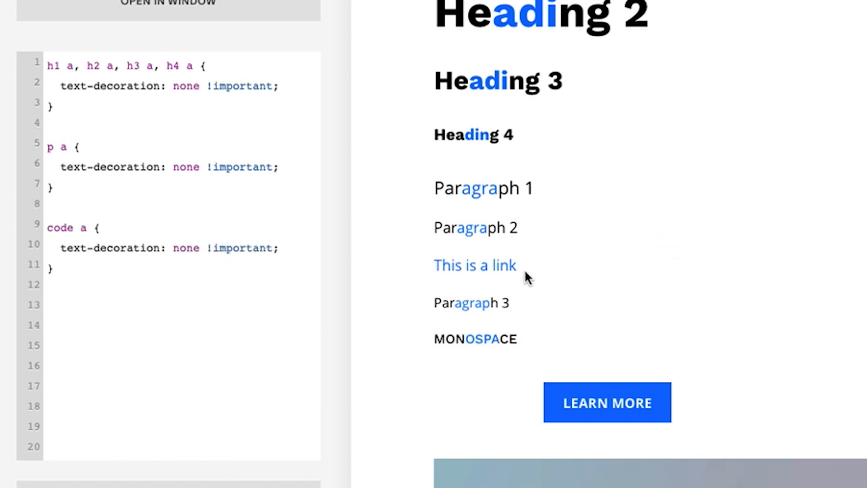
pyautogui.moveTo(53, 147)
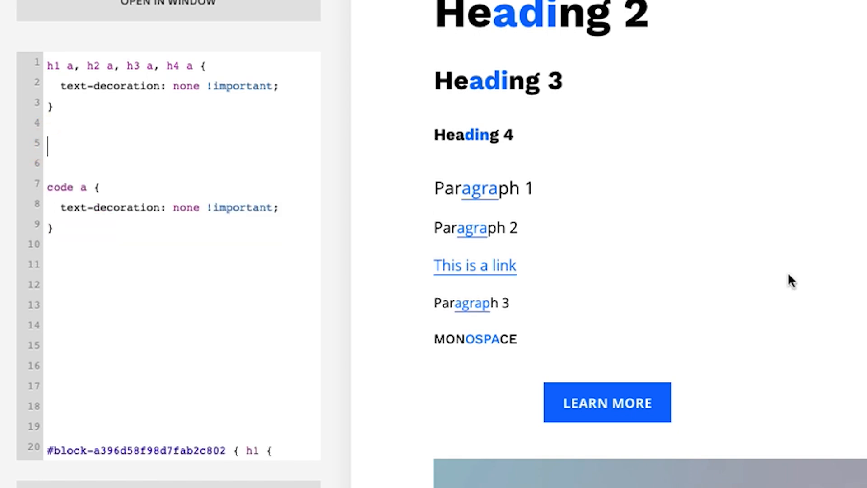
pyautogui.moveTo(500, 187)
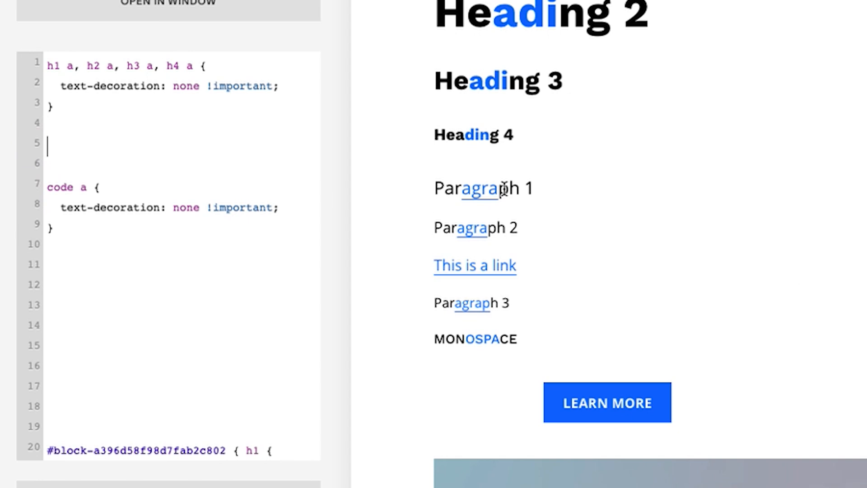
pyautogui.moveTo(522, 230)
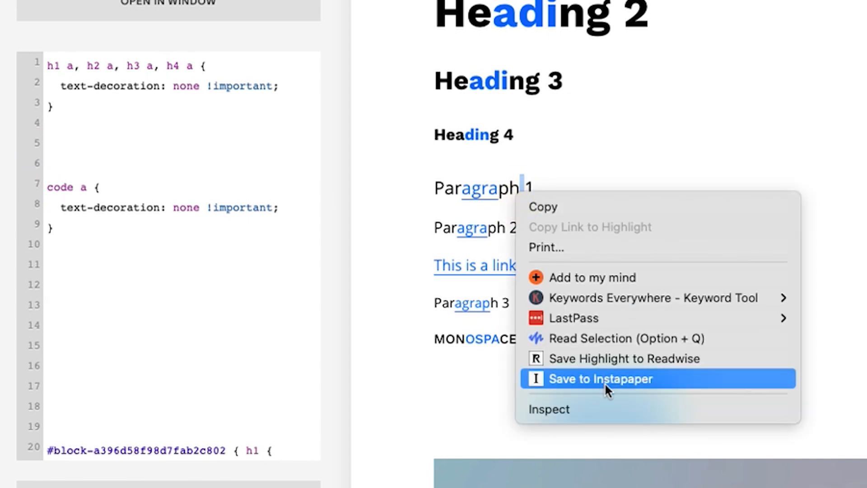
# - Inspect Paragraph 1's markup to find its sqsrte-large class
pyautogui.click(547, 408)
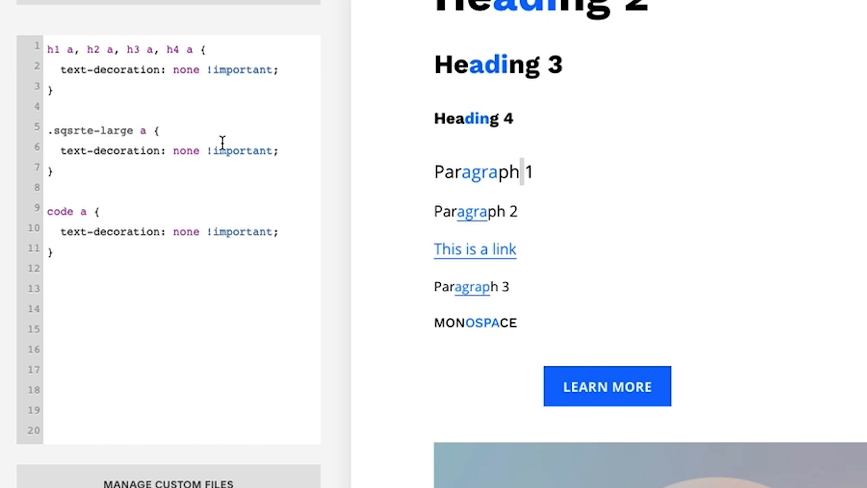
pyautogui.moveTo(498, 172)
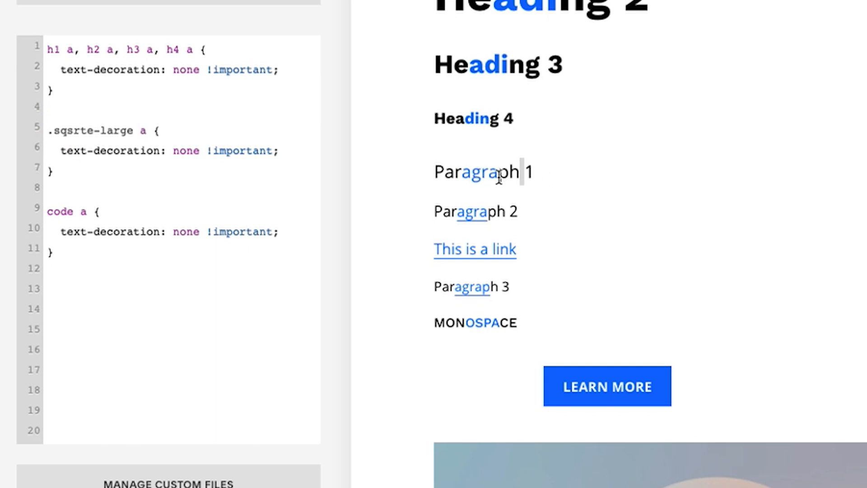
pyautogui.moveTo(499, 199)
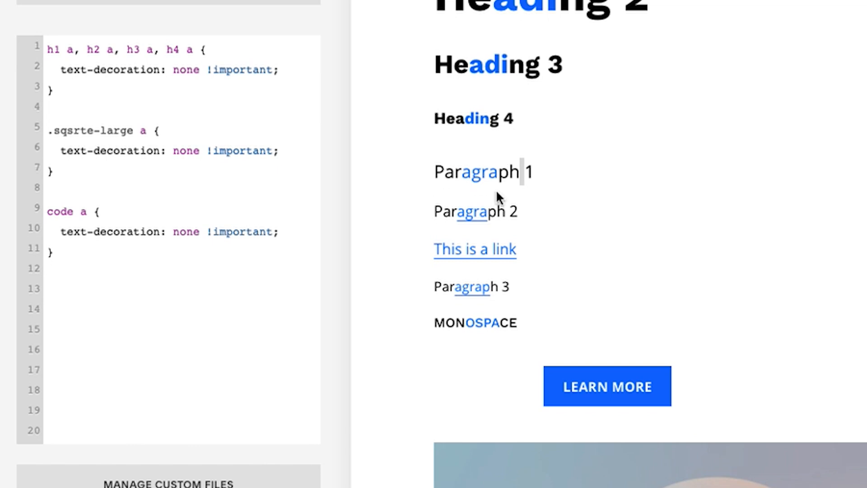
pyautogui.moveTo(427, 287)
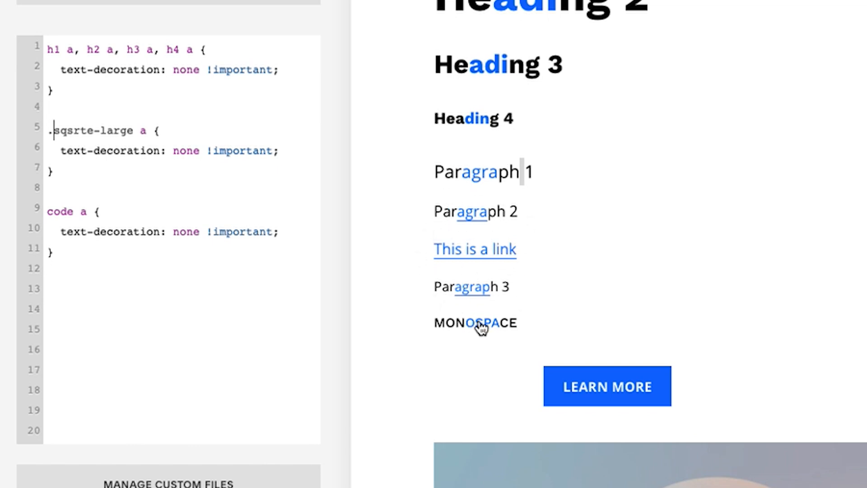
pyautogui.moveTo(507, 204)
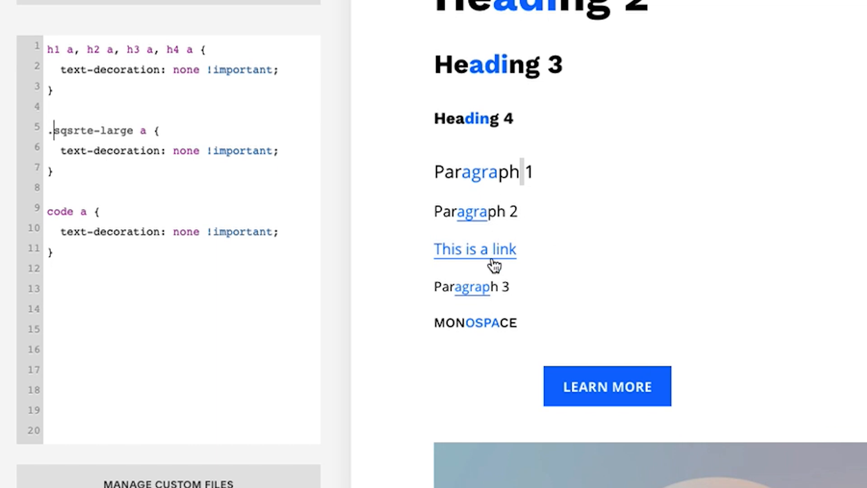
pyautogui.moveTo(574, 272)
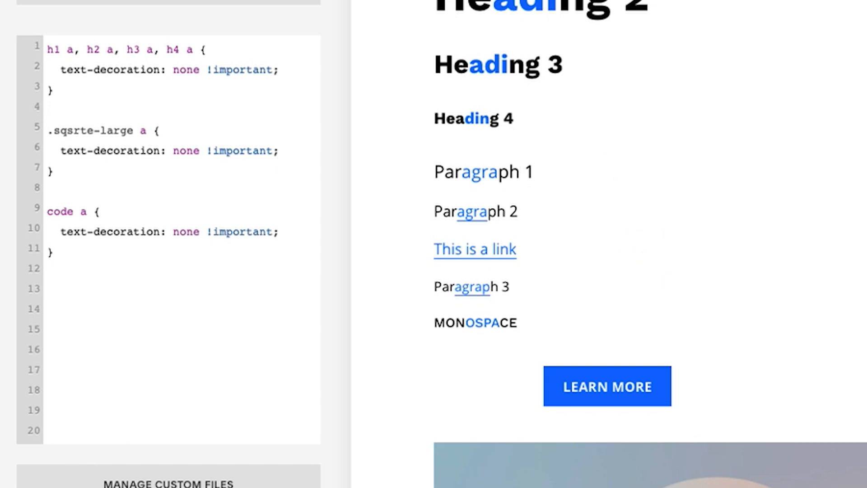
pyautogui.moveTo(548, 93)
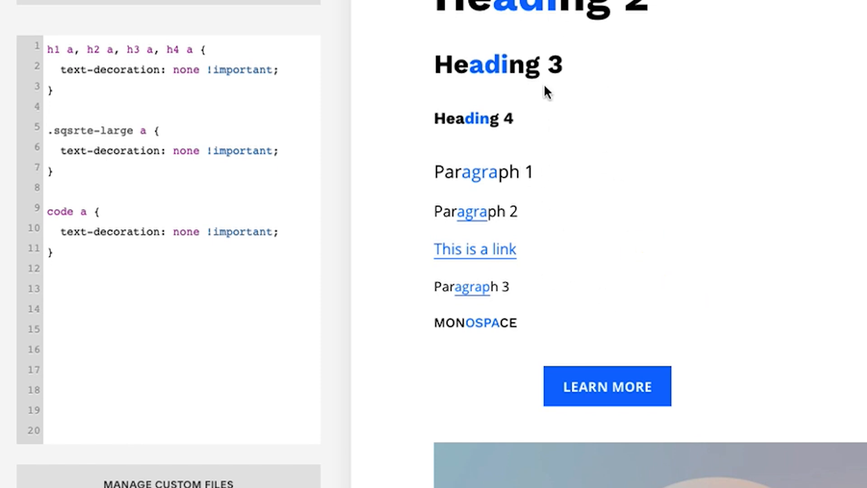
pyautogui.moveTo(572, 190)
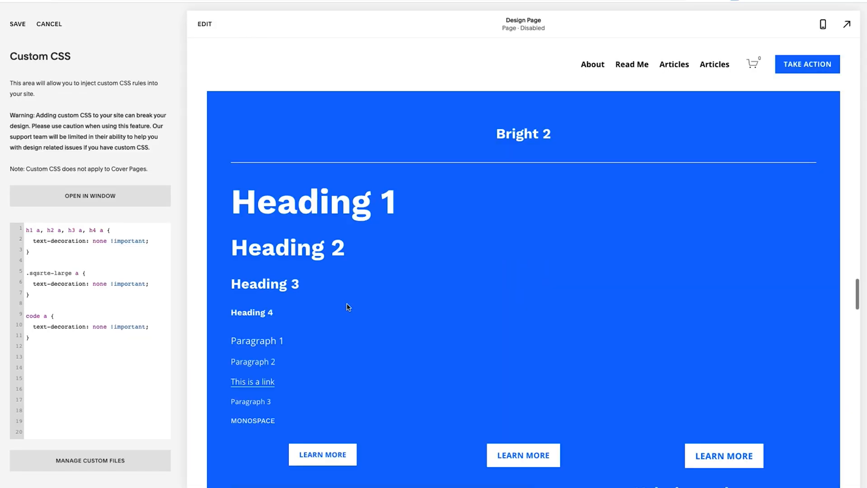
# - Scroll to the footer, inspect a footer link, and type 'Footer' on a new CSS line
pyautogui.scroll(-3)
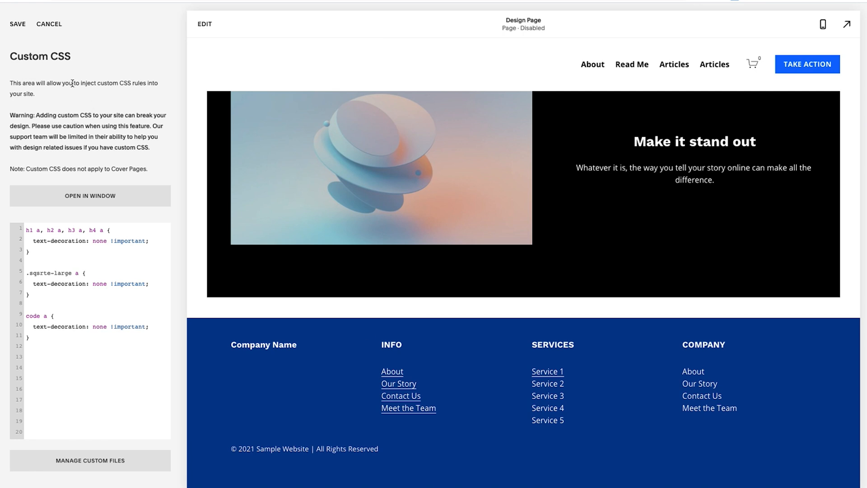
pyautogui.click(49, 24)
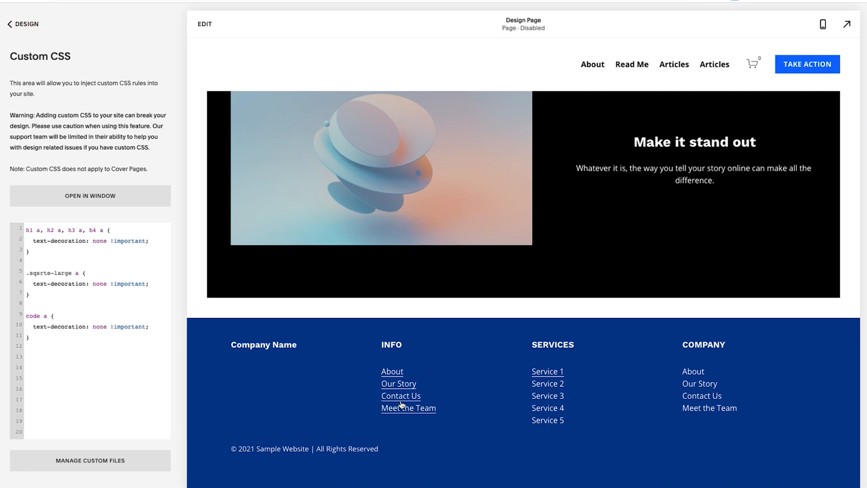
pyautogui.rightClick(399, 383)
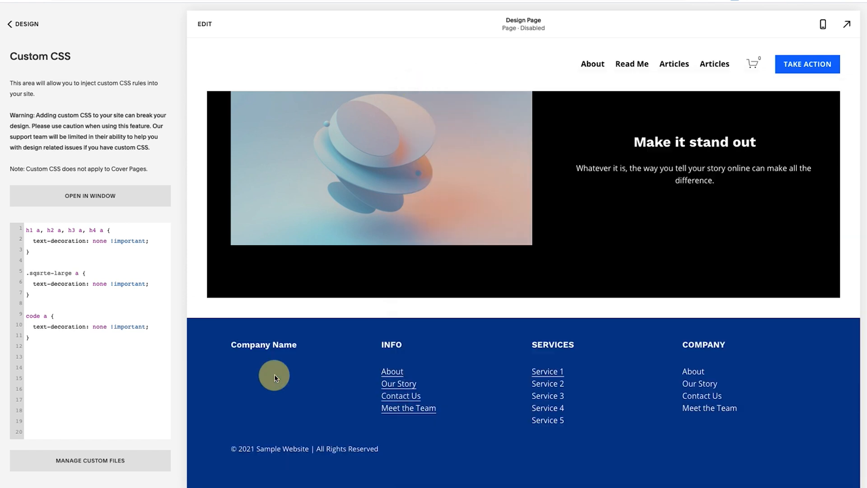
pyautogui.write('Footer')
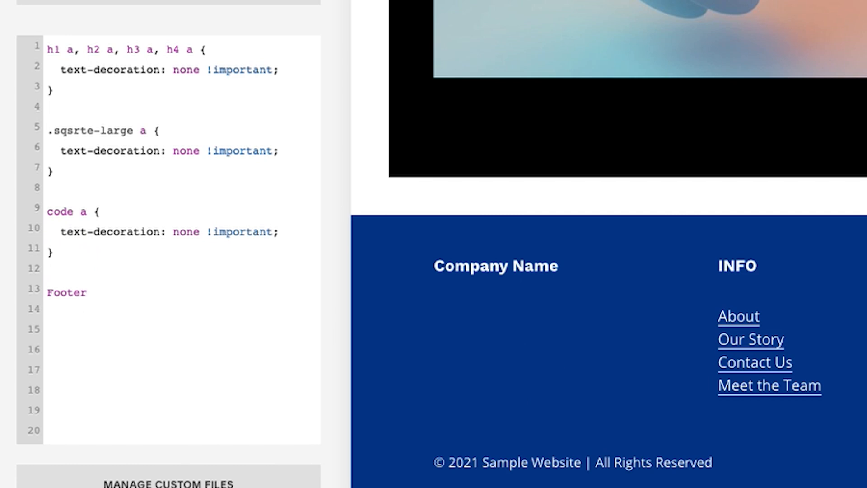
# - Complete the 'Footer p a' rule with text-decoration: none !important
pyautogui.write('p')
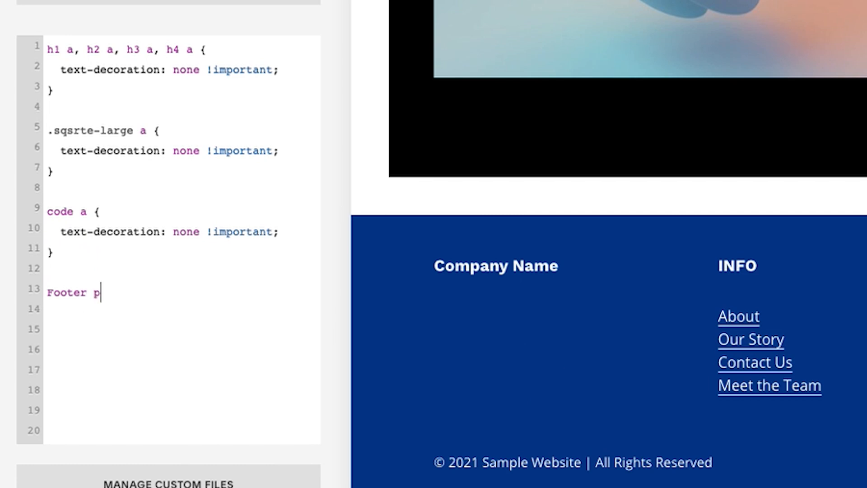
pyautogui.write('a {')
pyautogui.click(182, 309)
pyautogui.write('text-decoratio')
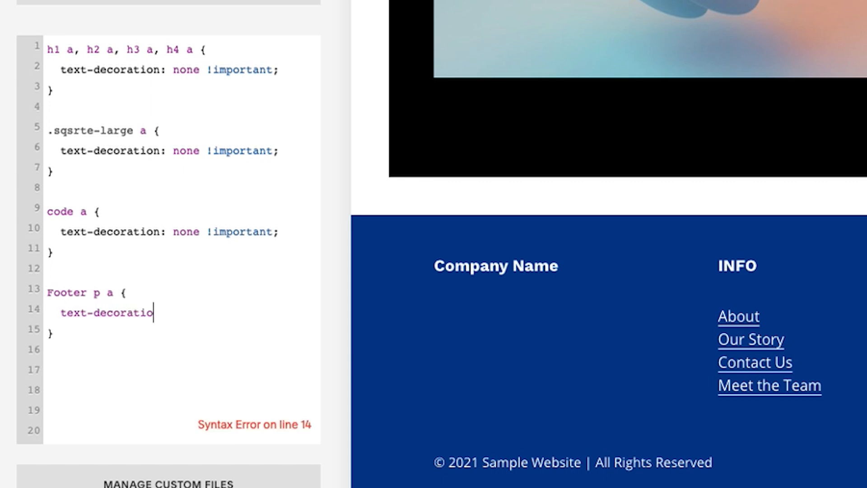
pyautogui.write('n: none !impo')
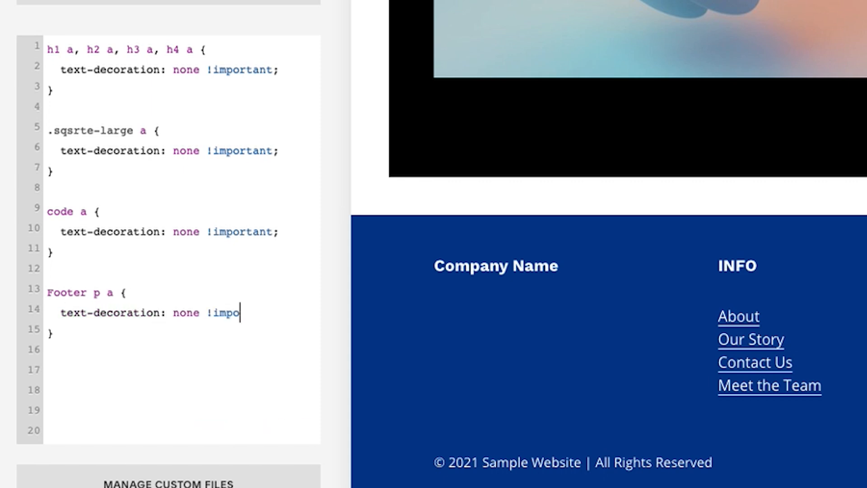
pyautogui.write('rtant;')
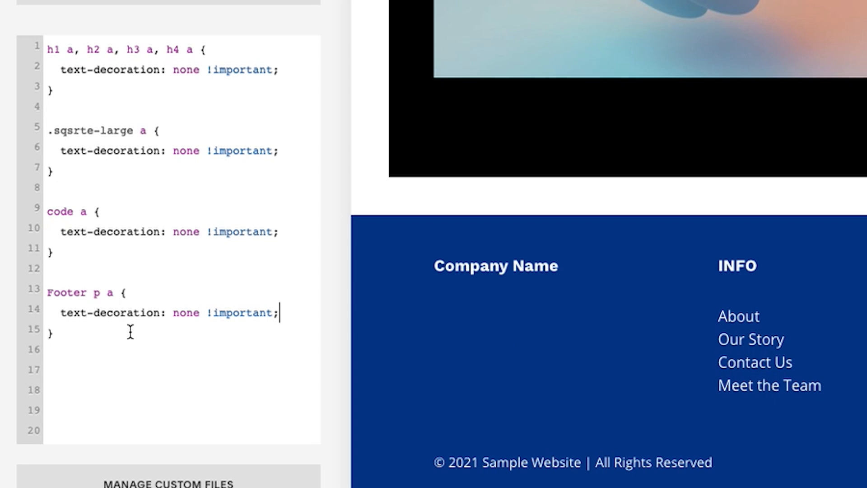
pyautogui.moveTo(100, 297)
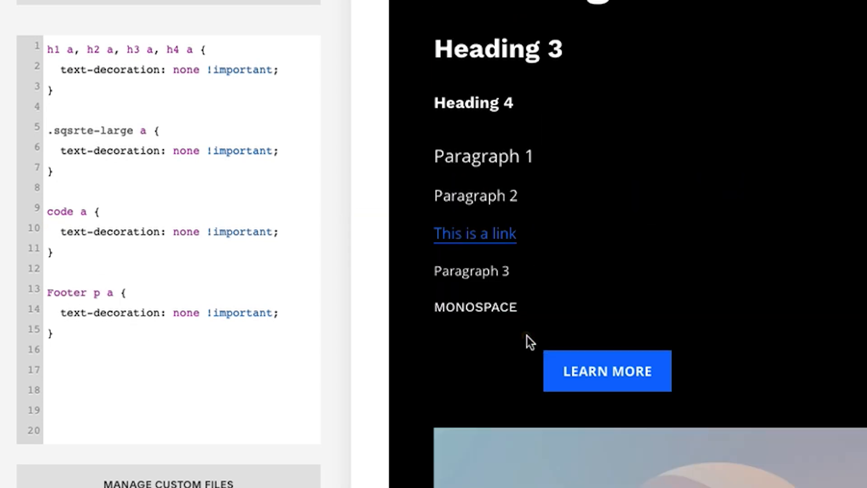
pyautogui.scroll(3)
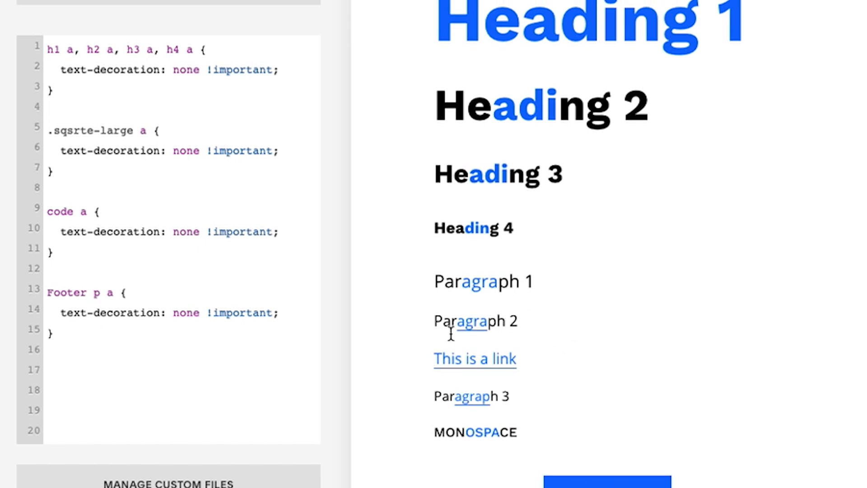
pyautogui.moveTo(478, 338)
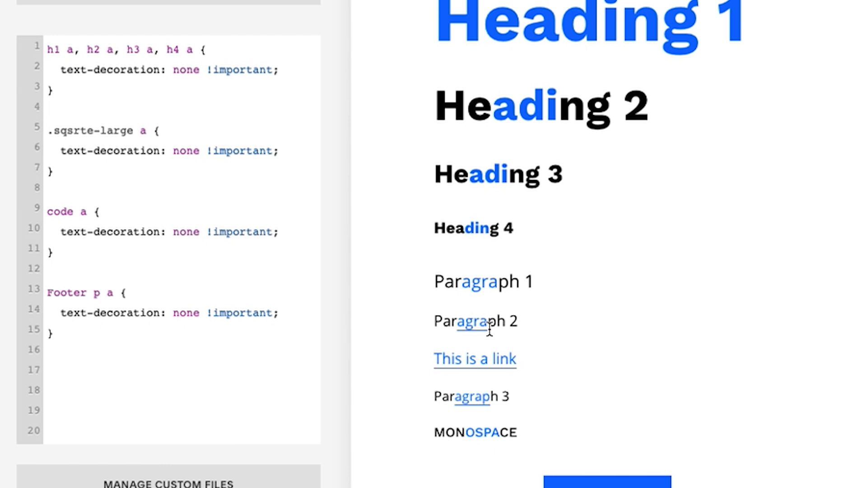
pyautogui.moveTo(616, 330)
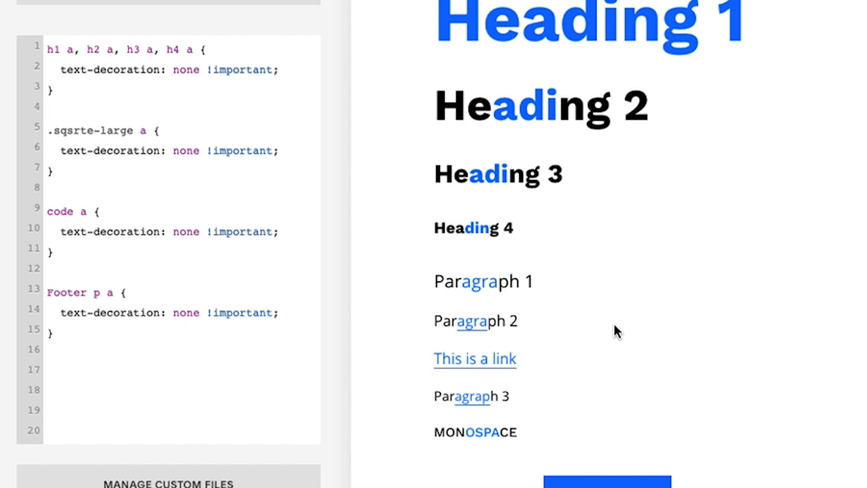
pyautogui.moveTo(544, 5)
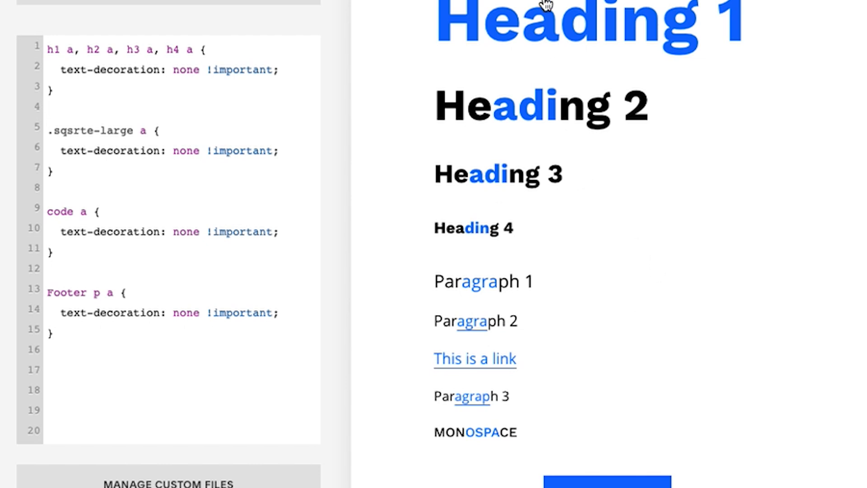
pyautogui.moveTo(650, 11)
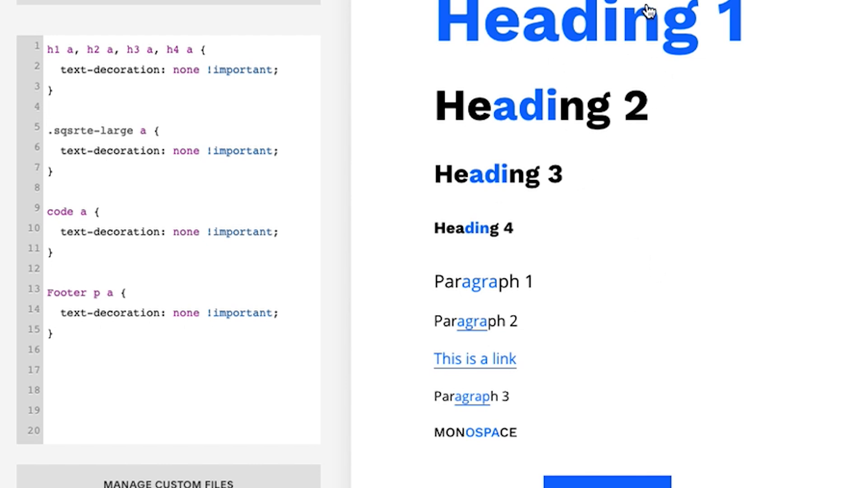
pyautogui.moveTo(579, 77)
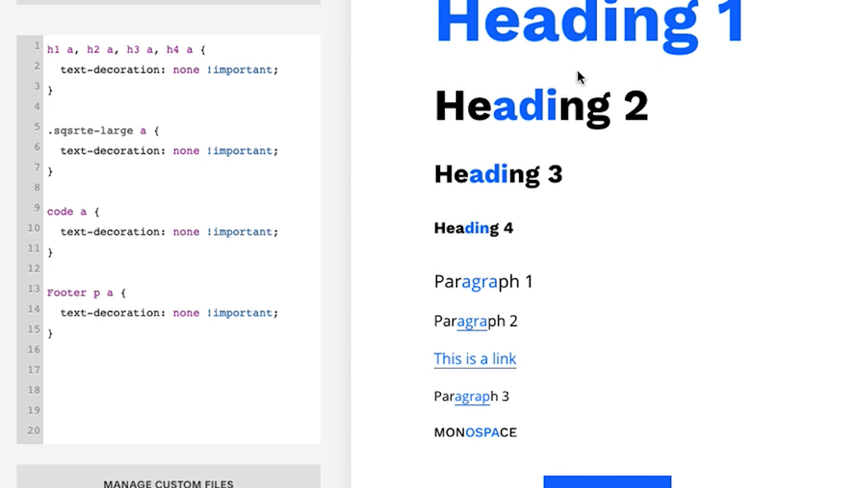
pyautogui.moveTo(571, 36)
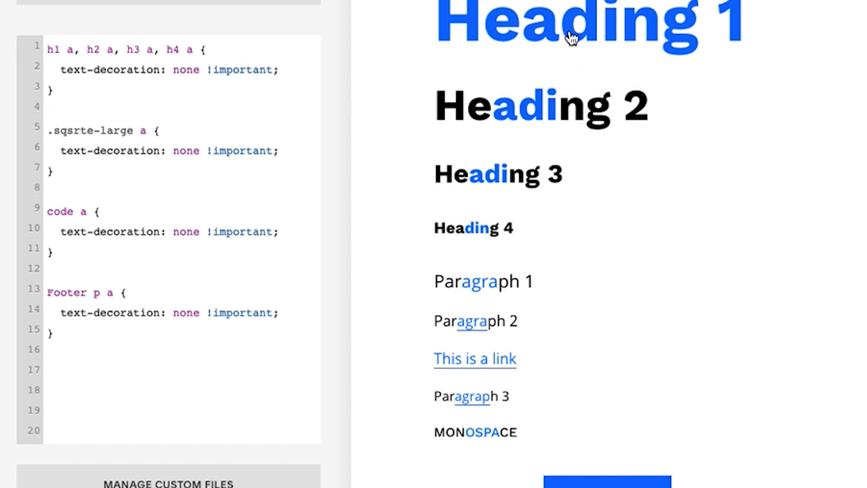
pyautogui.moveTo(536, 119)
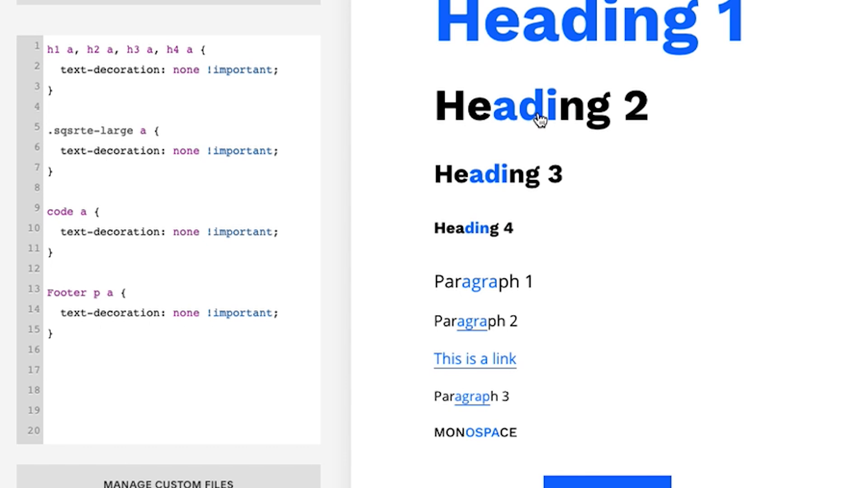
pyautogui.scroll(-3)
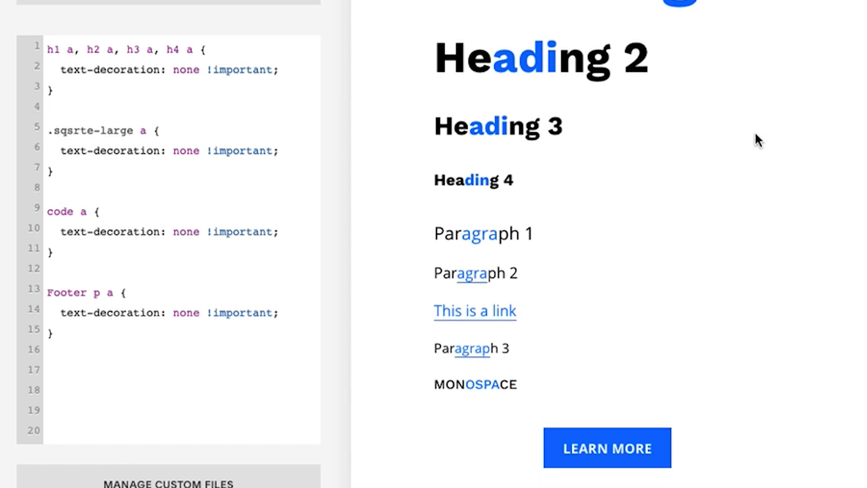
pyautogui.scroll(3)
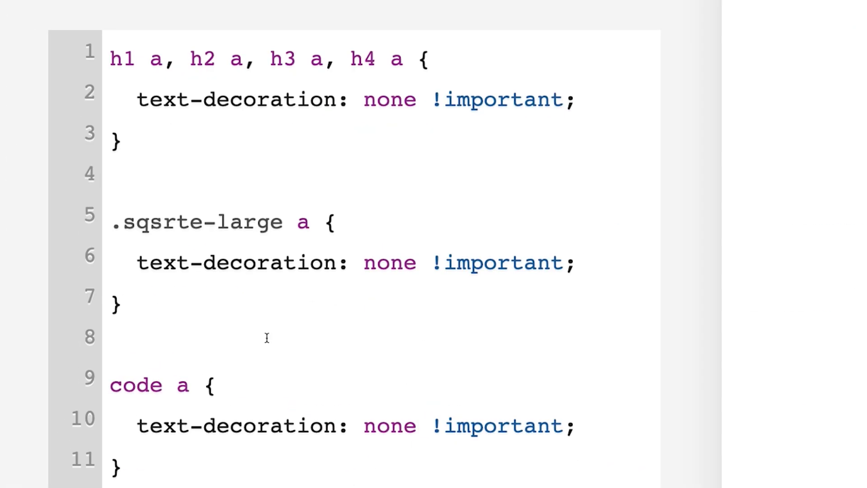
pyautogui.moveTo(351, 384)
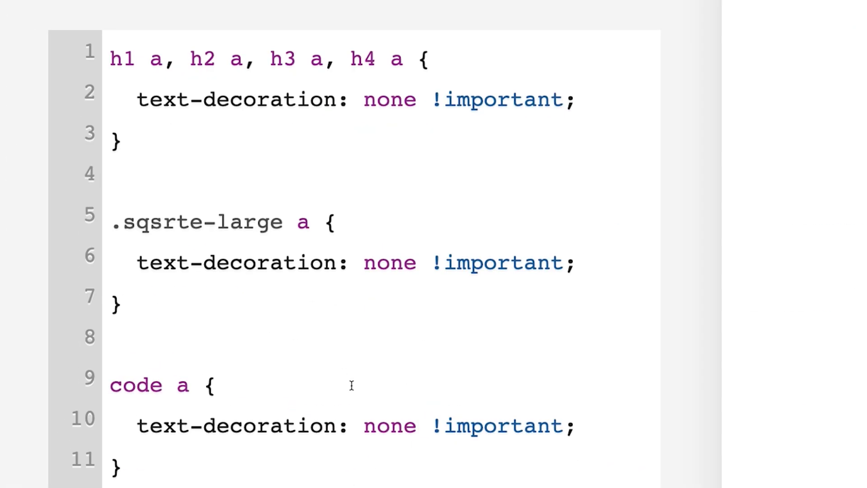
pyautogui.moveTo(65, 266)
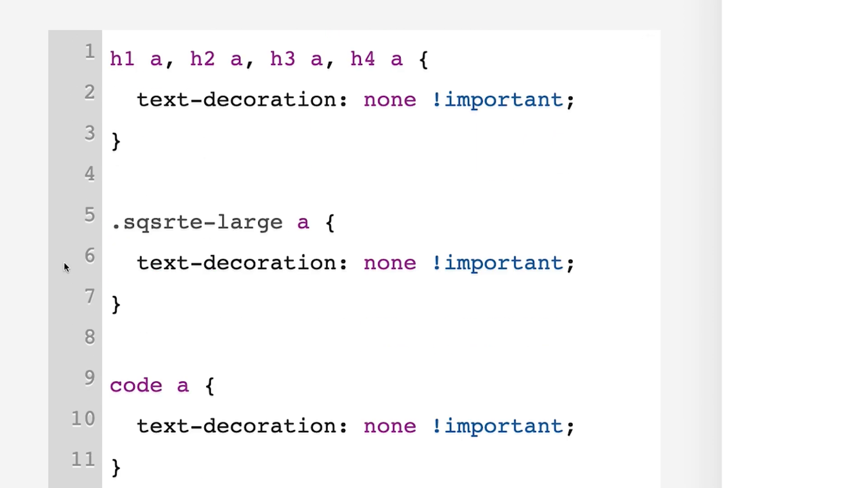
pyautogui.moveTo(128, 79)
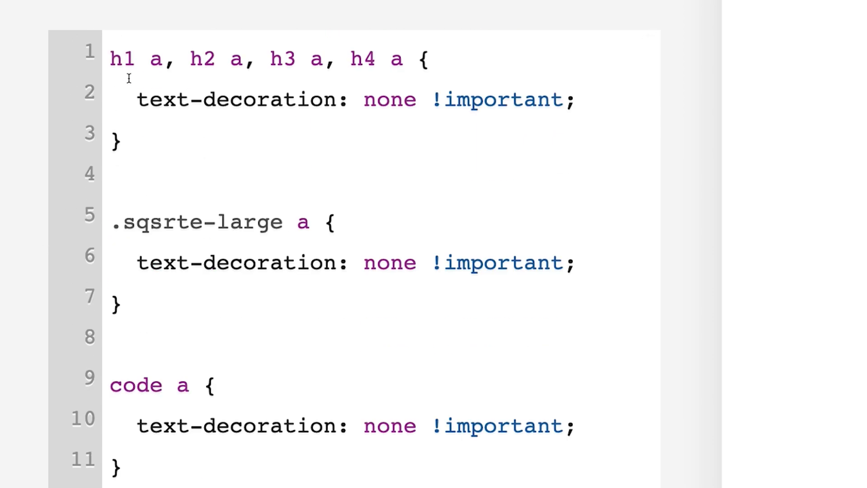
pyautogui.click(142, 59)
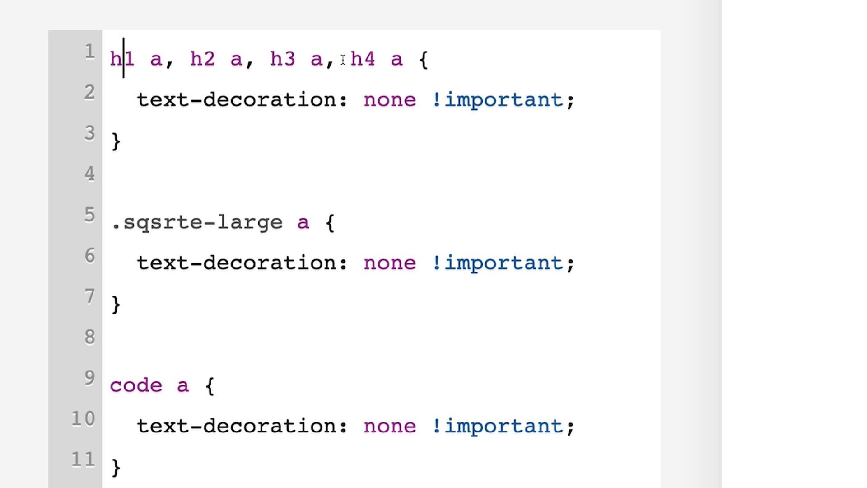
pyautogui.doubleClick(281, 59)
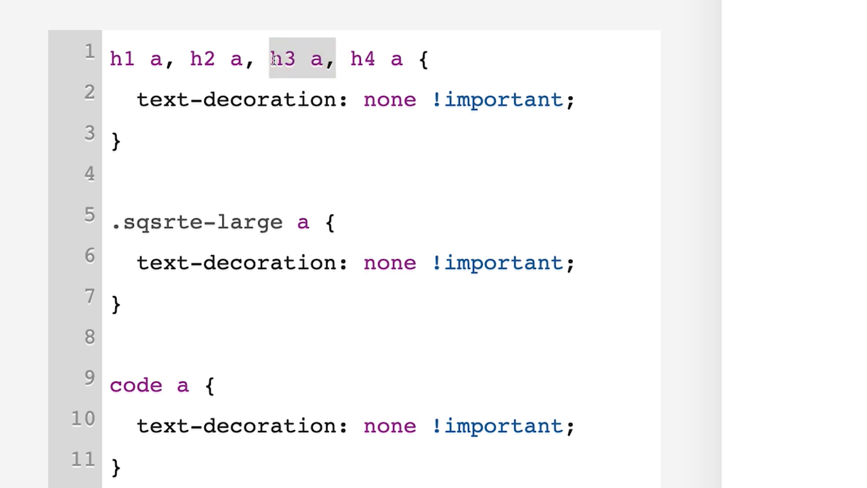
pyautogui.scroll(-3)
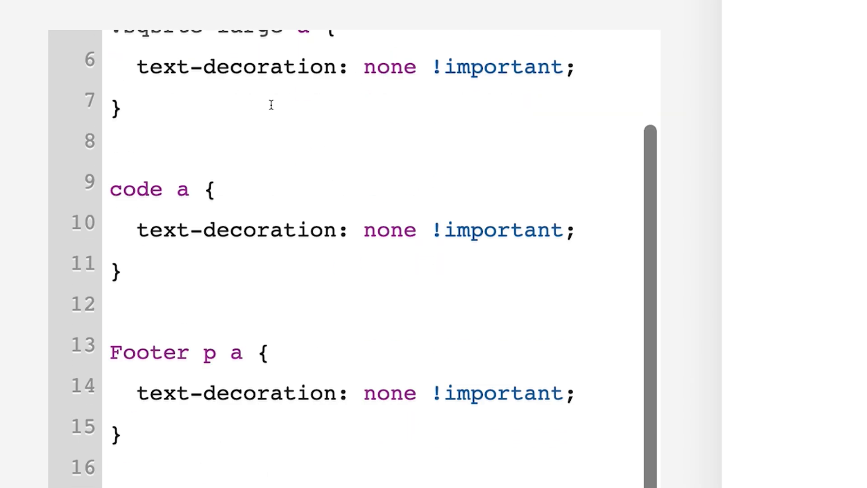
pyautogui.scroll(3)
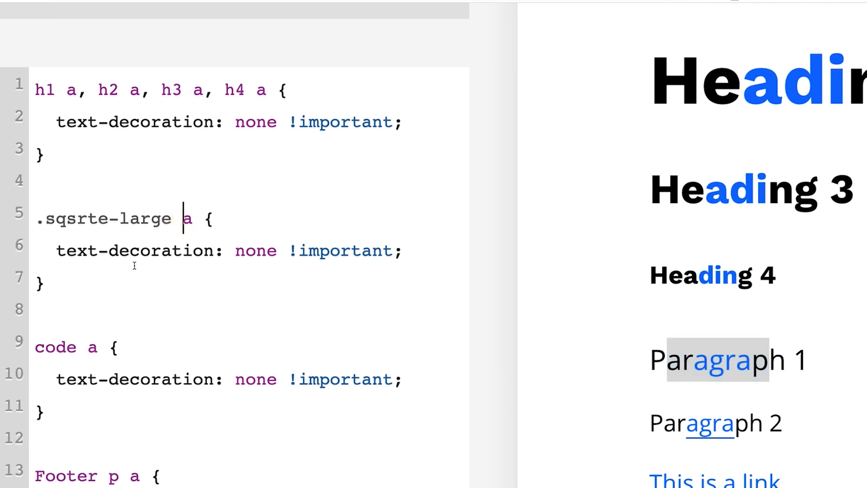
pyautogui.scroll(-3)
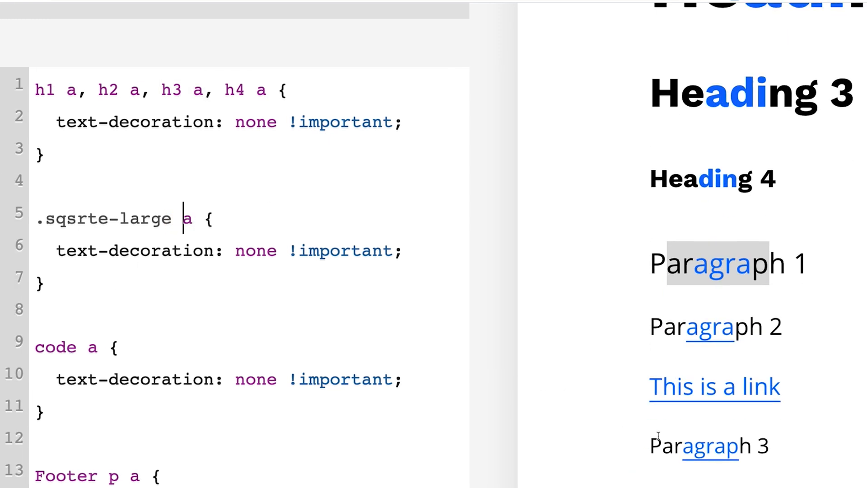
pyautogui.scroll(-3)
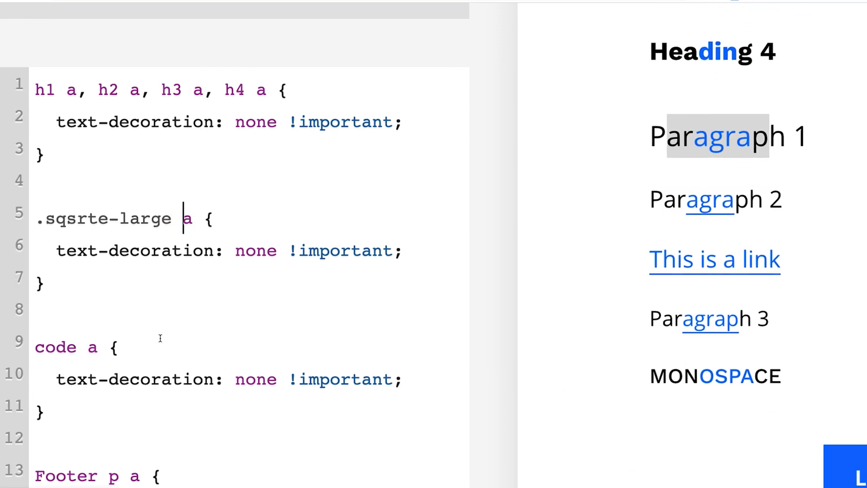
pyautogui.scroll(-3)
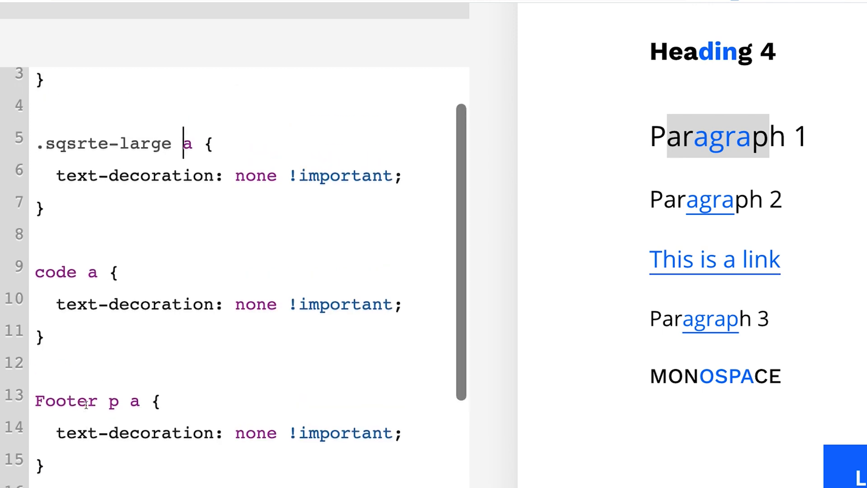
pyautogui.scroll(3)
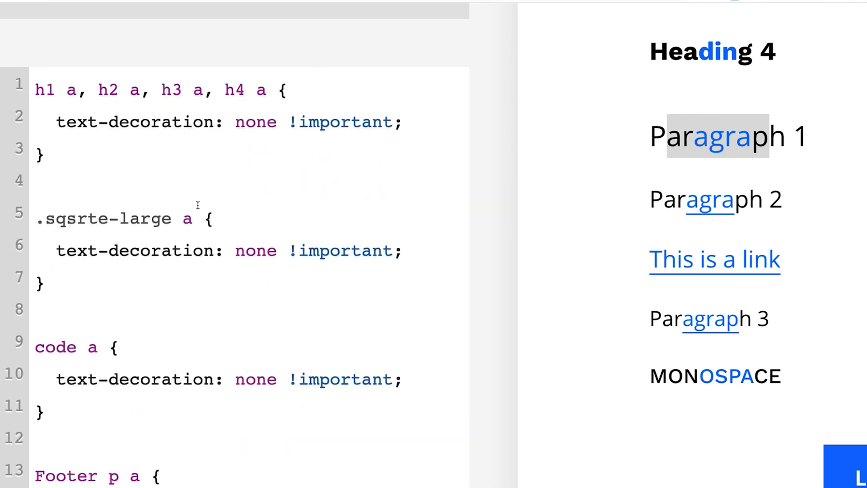
pyautogui.click(182, 218)
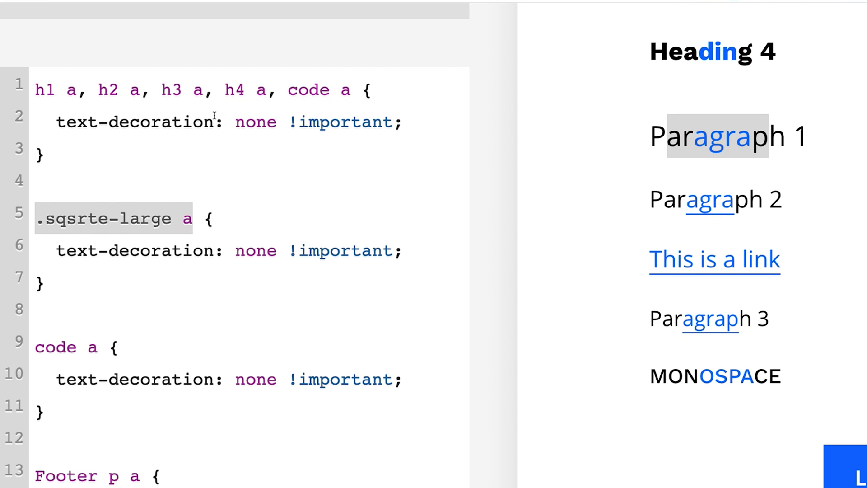
pyautogui.moveTo(241, 119)
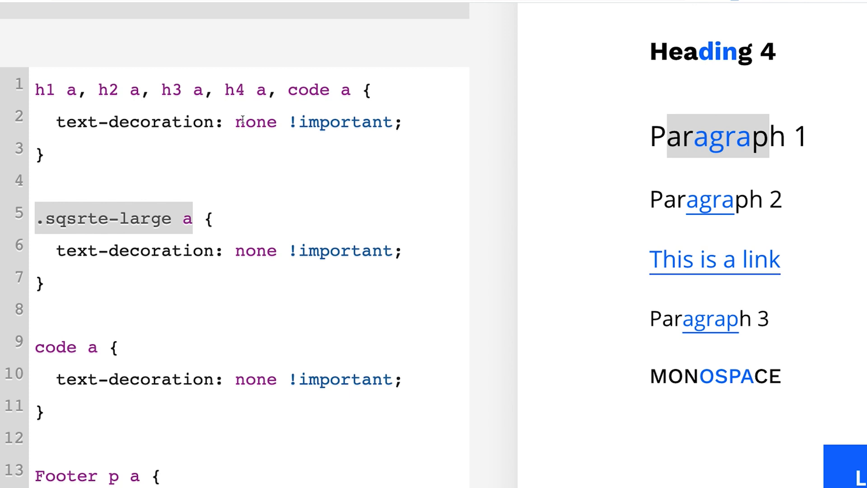
pyautogui.moveTo(220, 168)
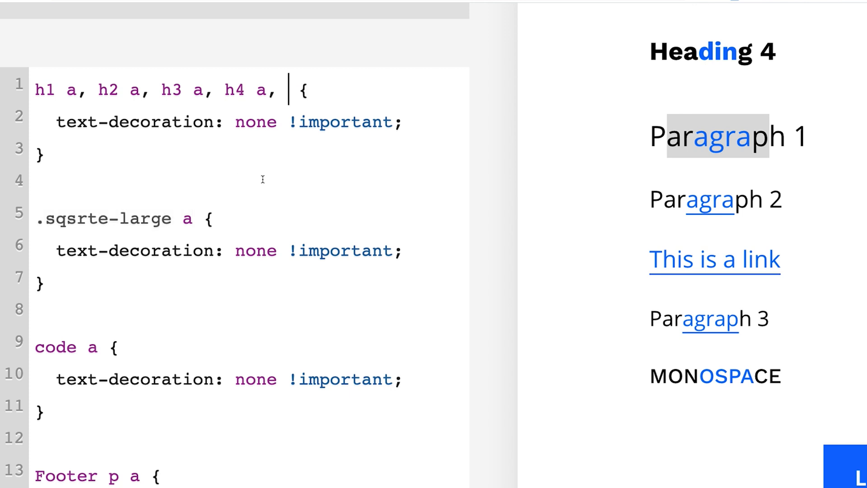
pyautogui.scroll(-3)
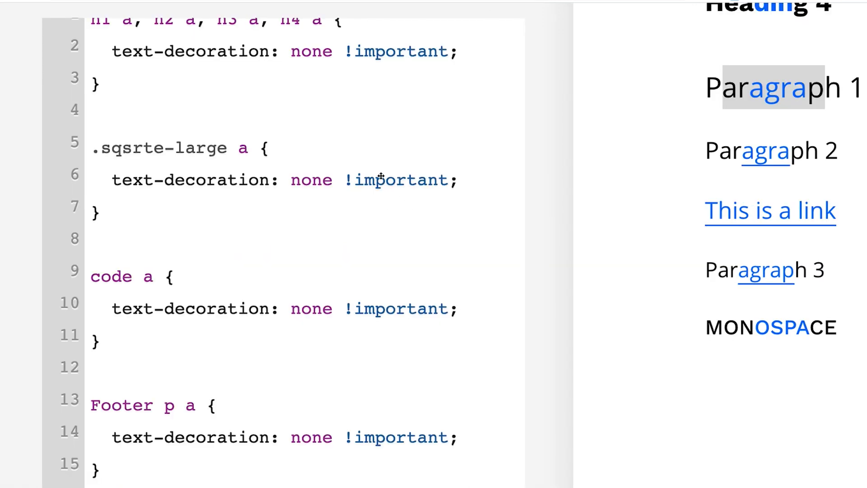